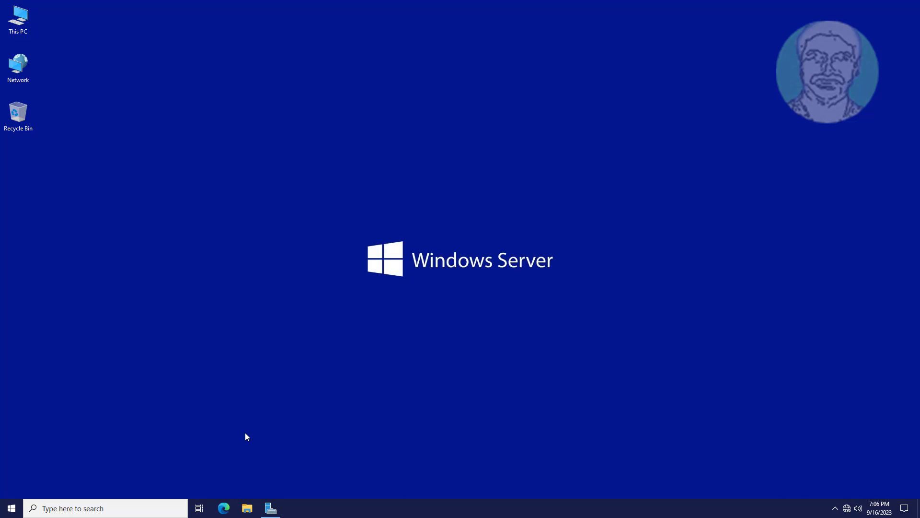
Bring up Server Manager's Tools menu of administrative tools
click(270, 508)
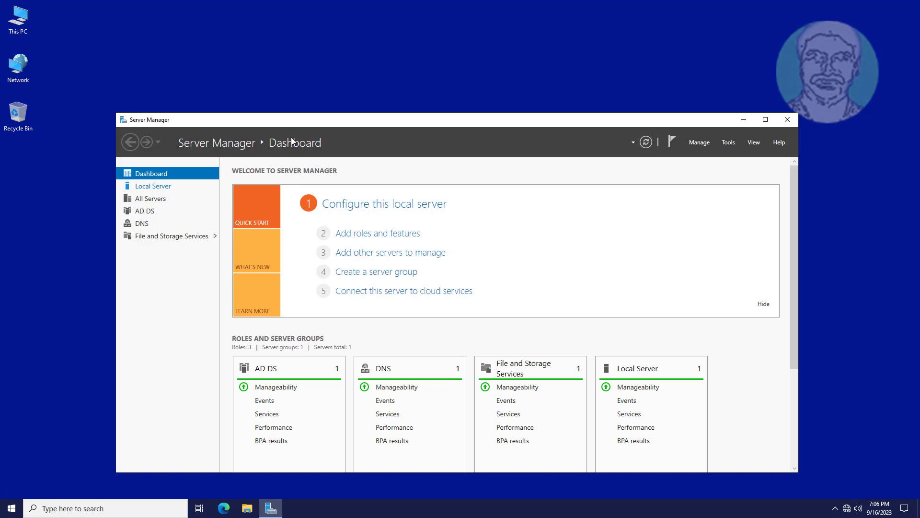
click(727, 142)
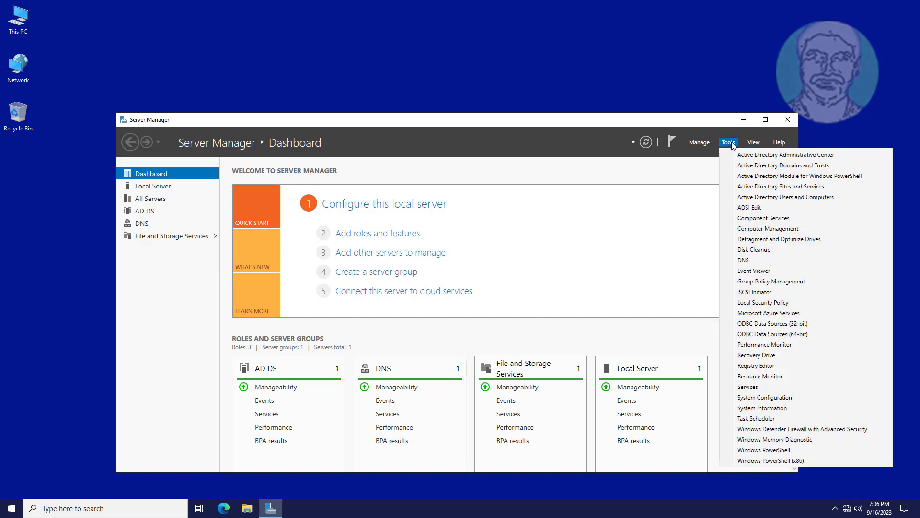
Review the SEO users and the MURUDESKTOP1 account in SEO Computer under Staff, then minimize the console
click(784, 197)
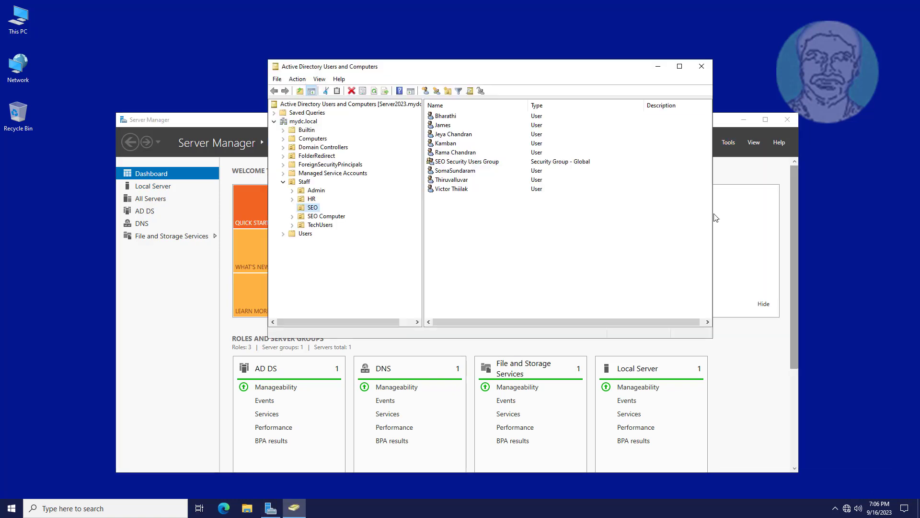
mouse_move(370, 286)
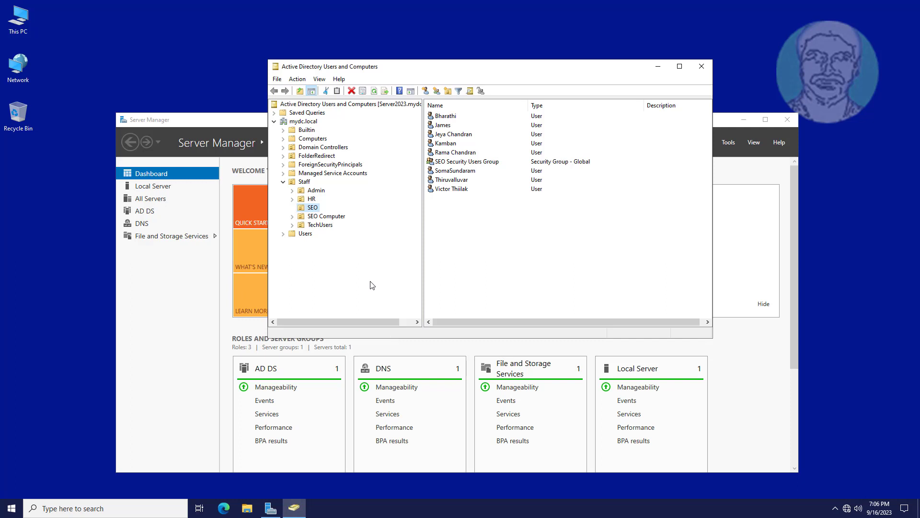
click(325, 215)
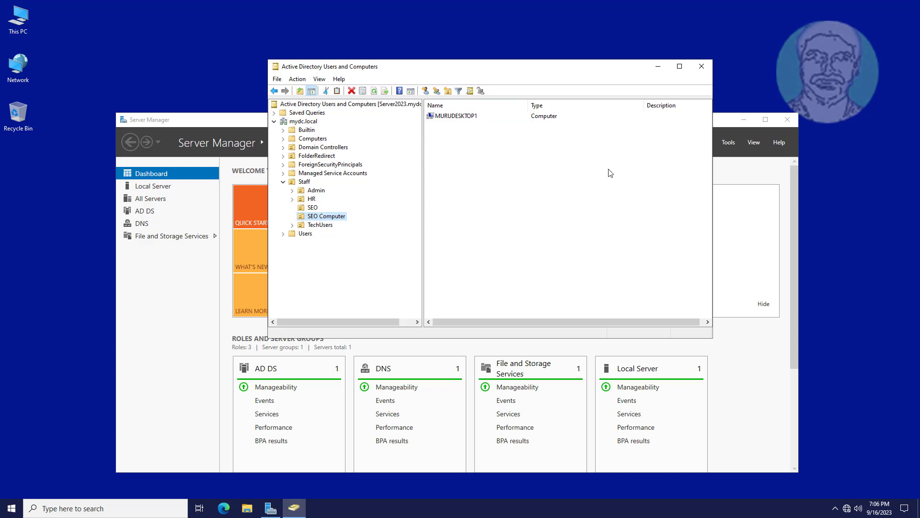
mouse_move(658, 66)
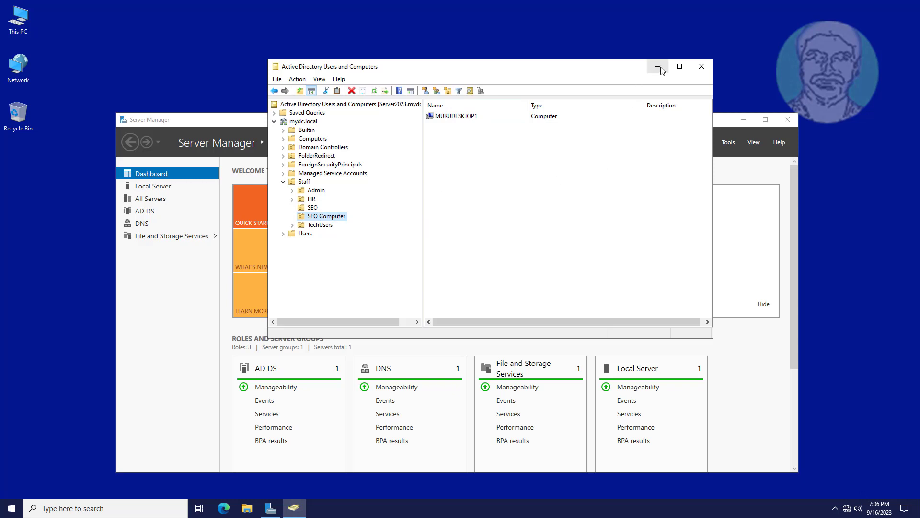
mouse_move(658, 66)
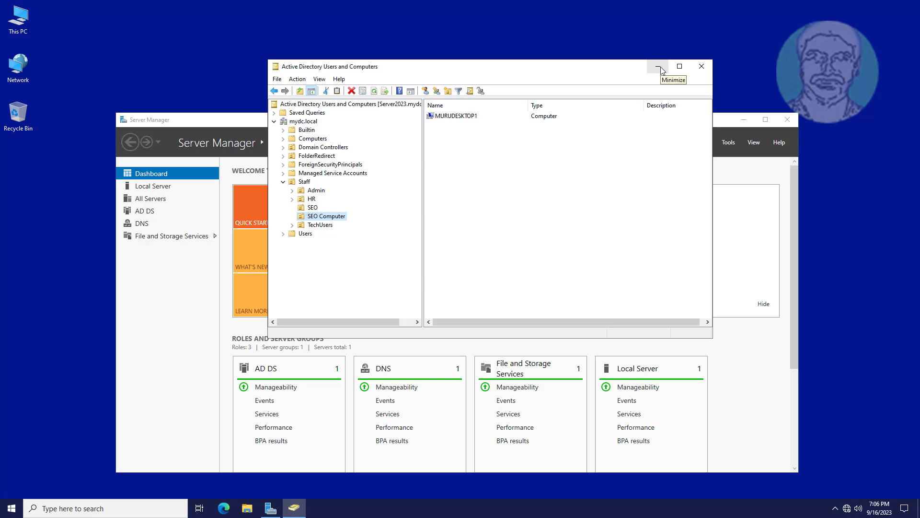
mouse_move(328, 218)
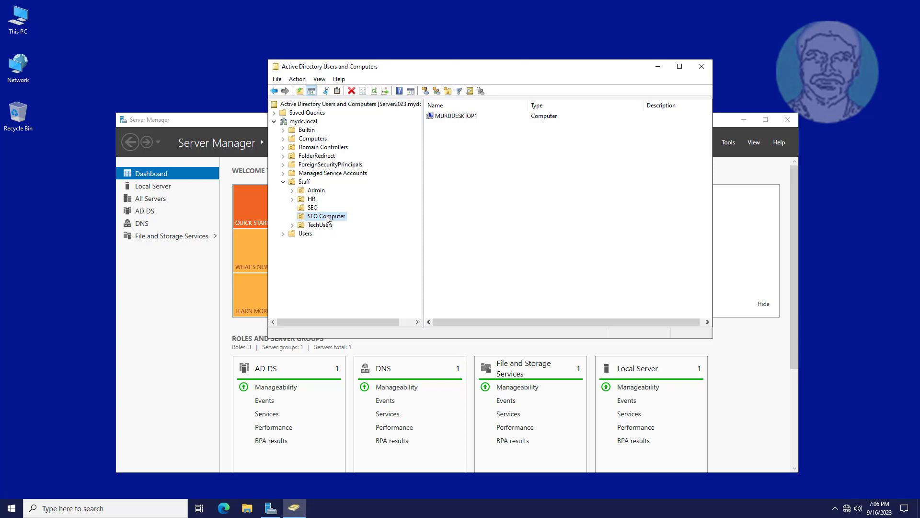
click(313, 207)
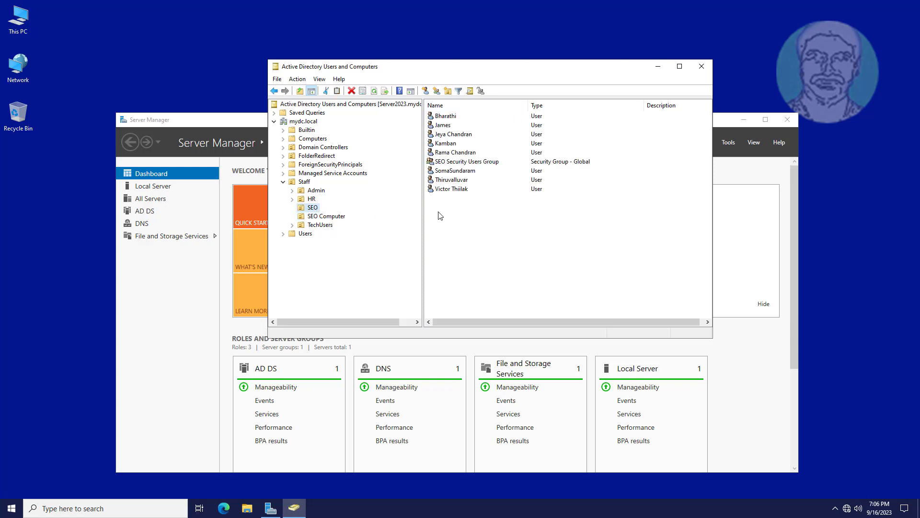
click(326, 215)
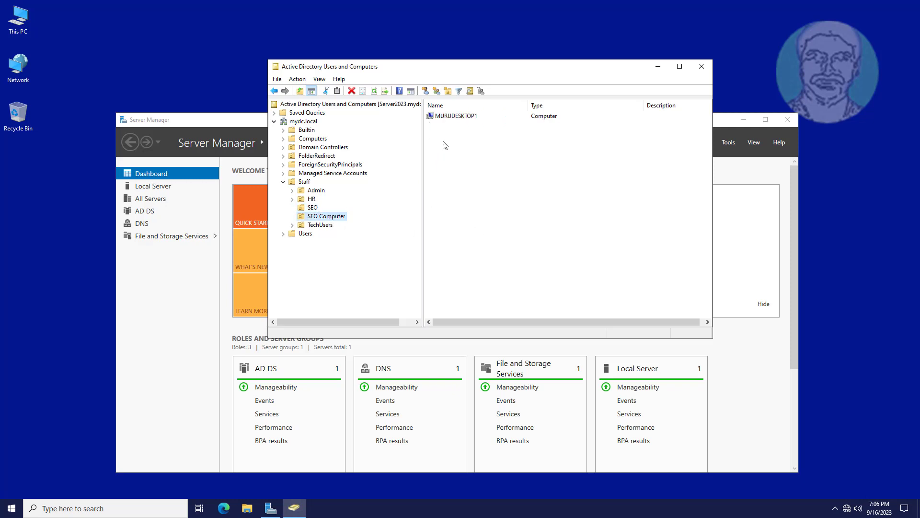
mouse_move(658, 66)
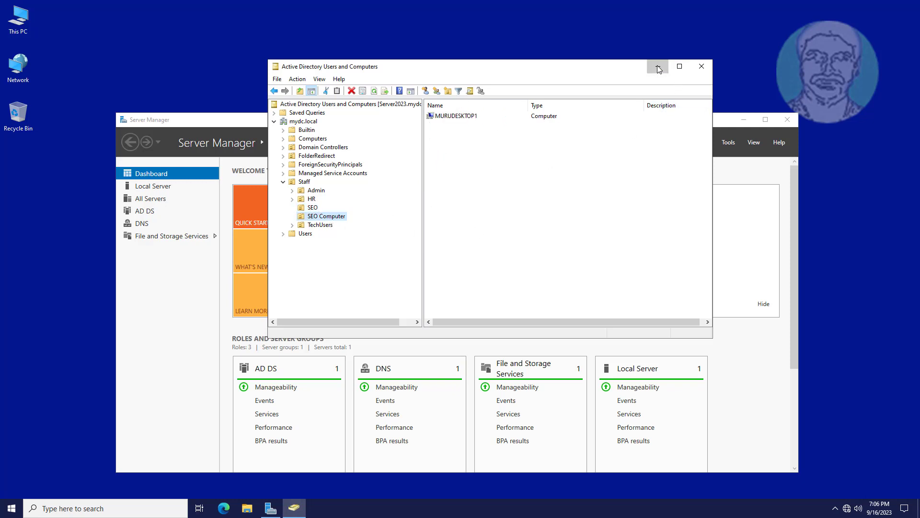
click(727, 142)
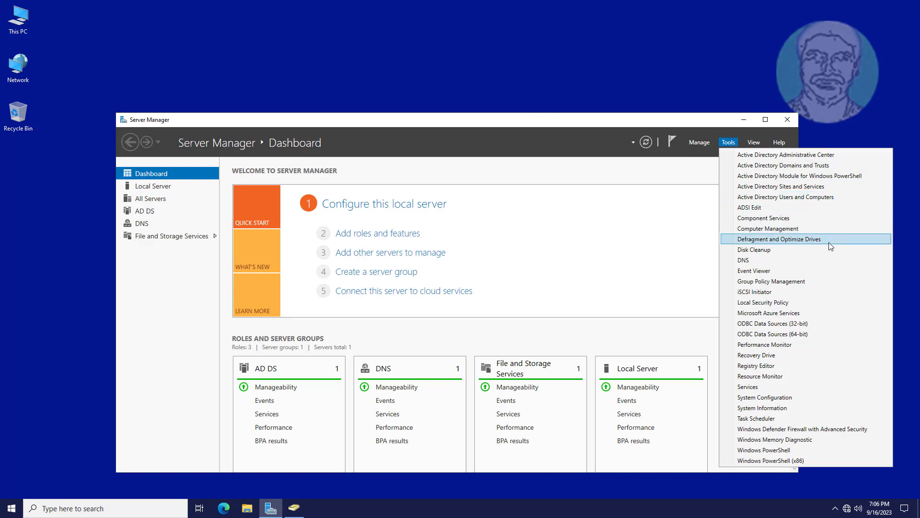
Show the three GPOs linked to the SEO OU under Staff in mydc.local
click(771, 281)
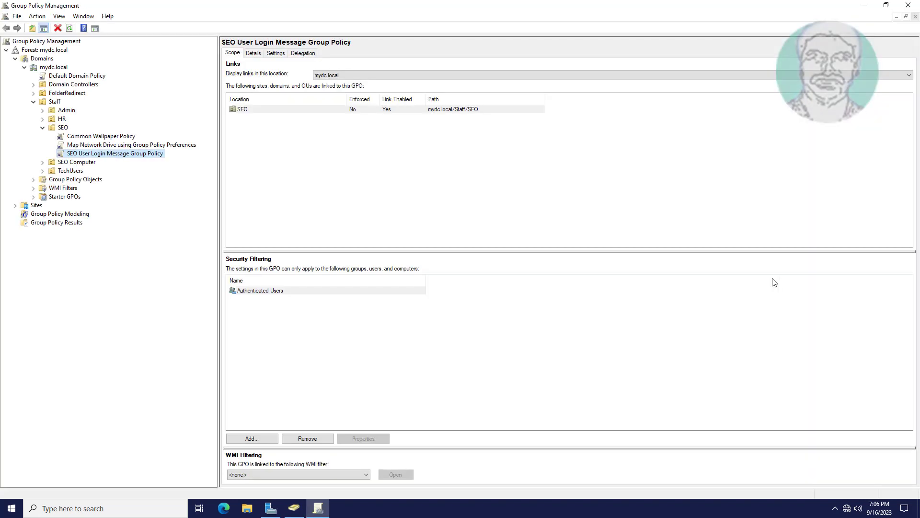
mouse_move(145, 188)
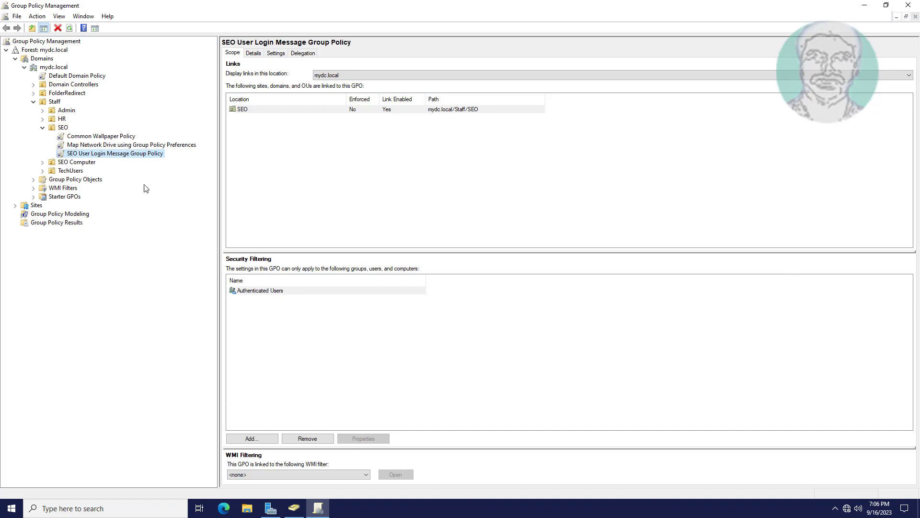
click(63, 128)
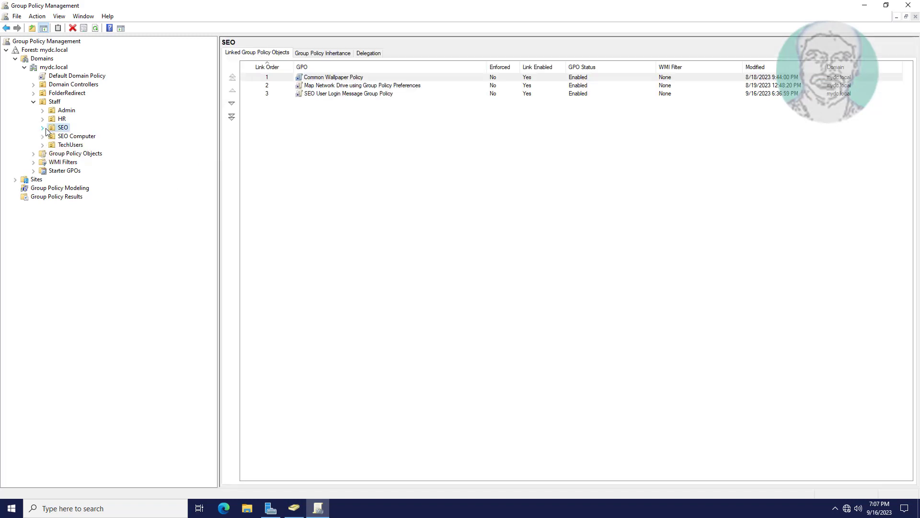
click(74, 153)
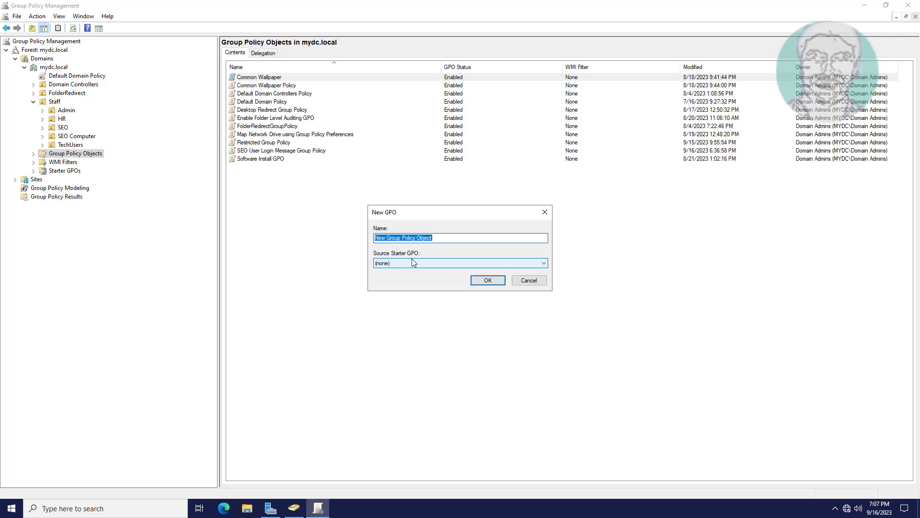
Create a new GPO named Login Message Group Policy
text(In)
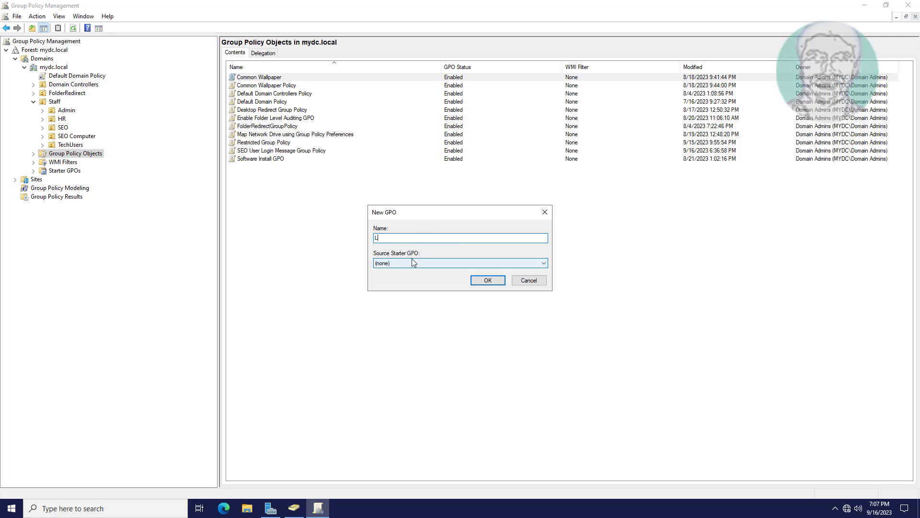
text(ogin Me)
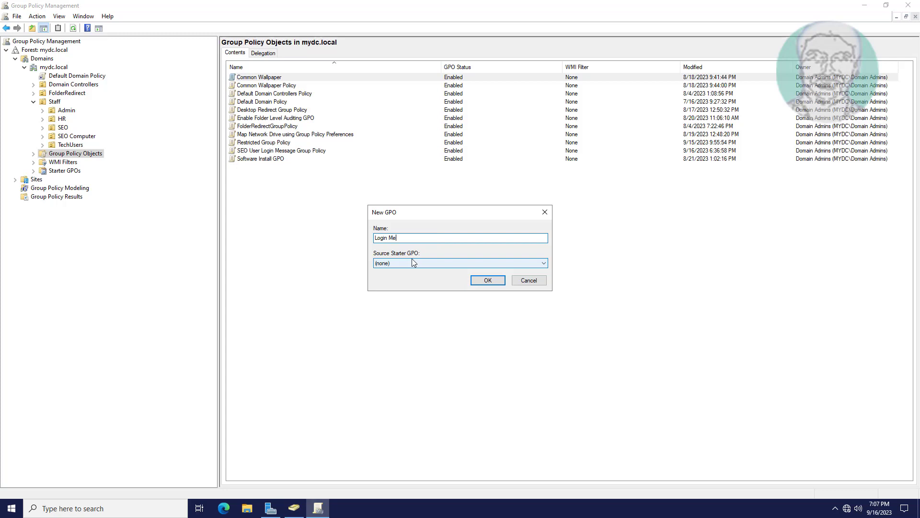
text(ssage Gr)
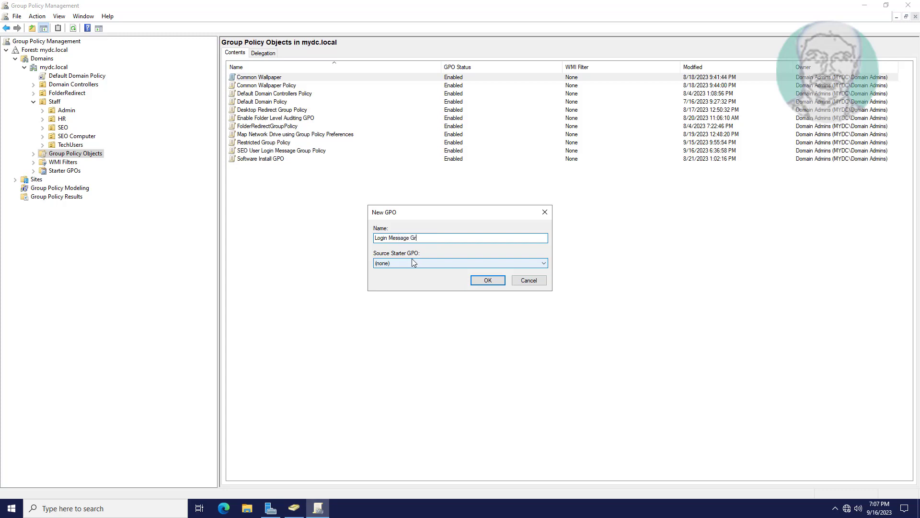
text(oup POlic)
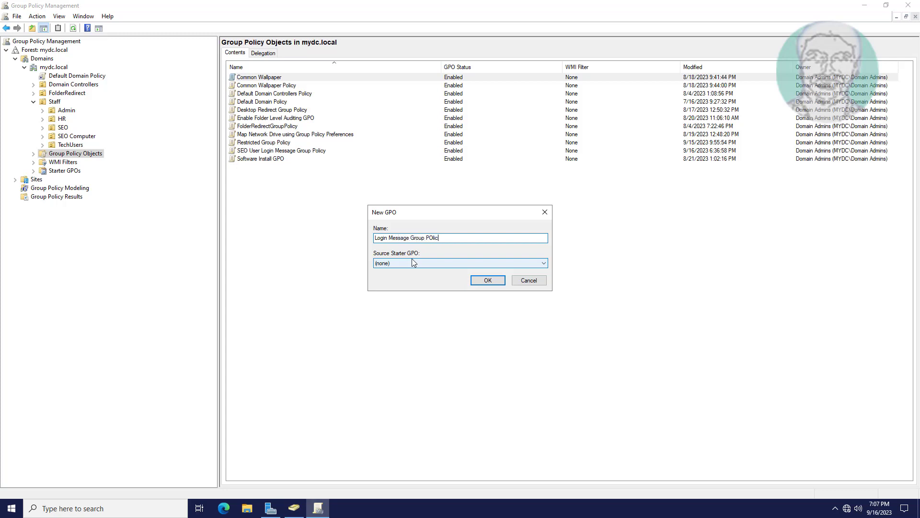
key(Backspace)
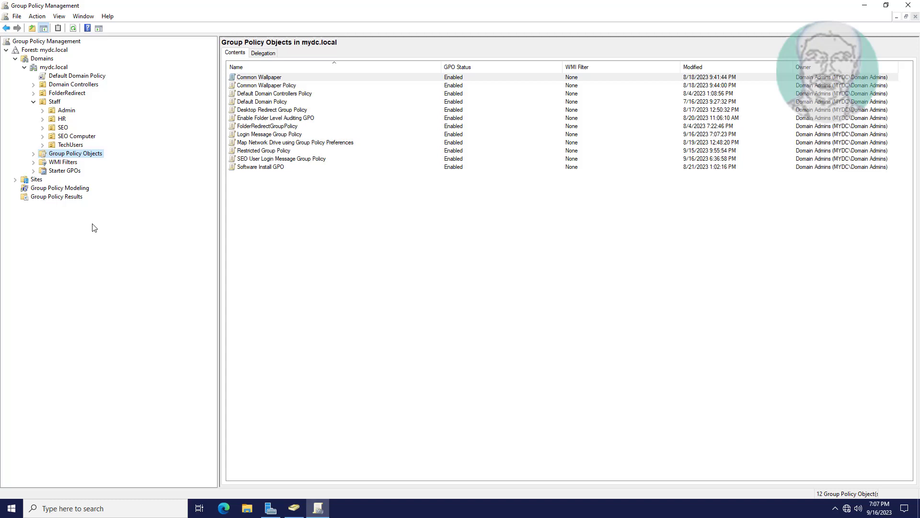
Bring Login Message Group Policy up in the Group Policy Management Editor
click(34, 153)
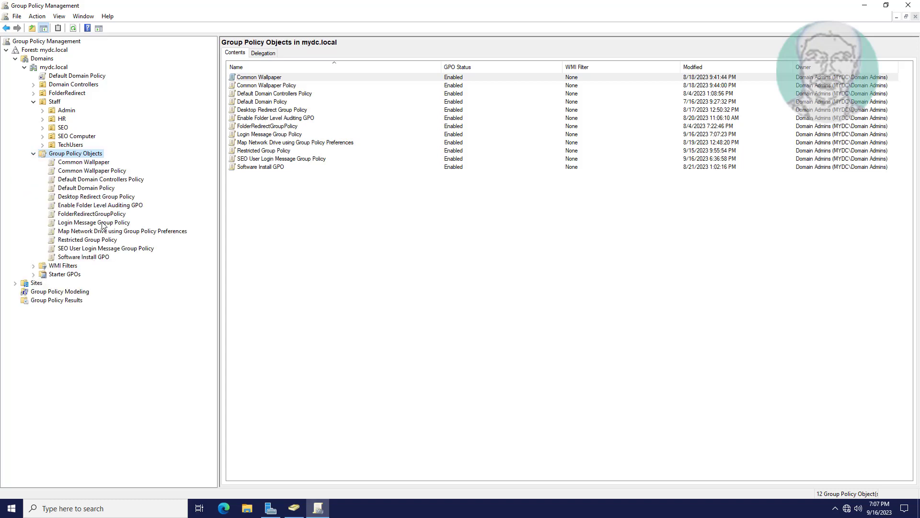
right_click(93, 221)
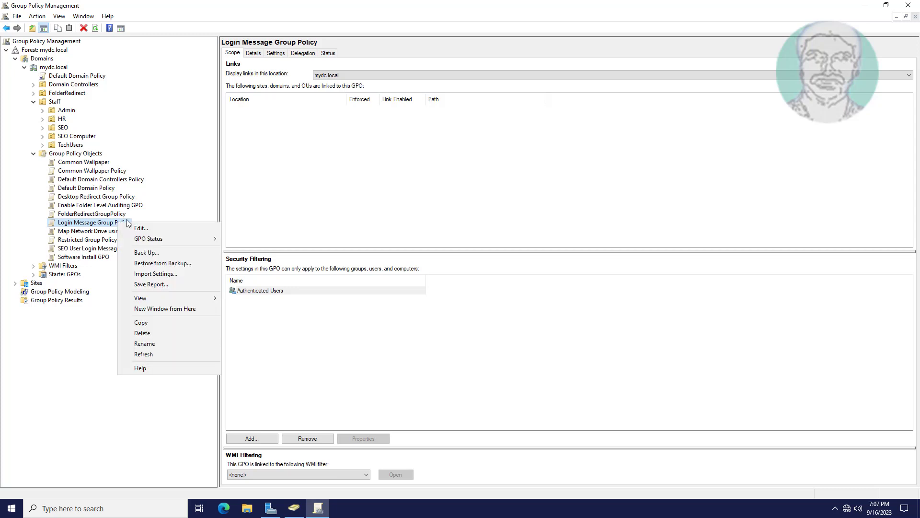
click(140, 228)
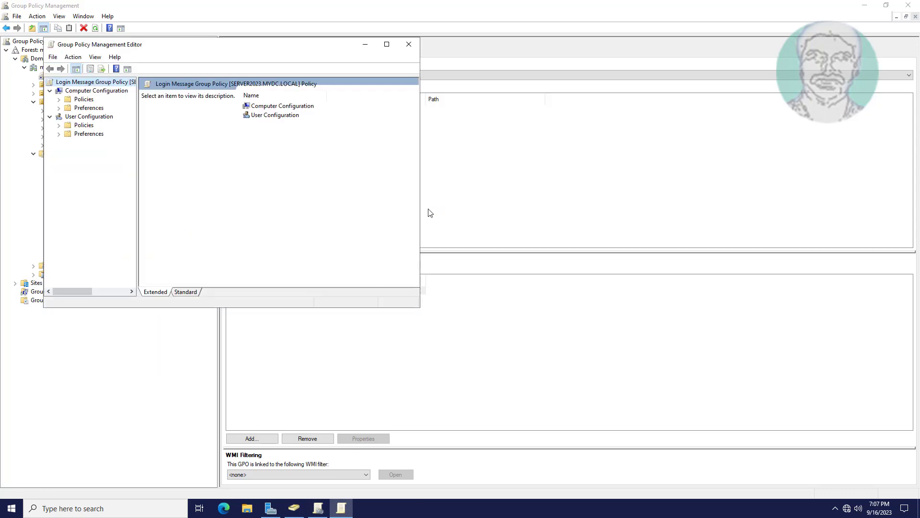
mouse_move(104, 110)
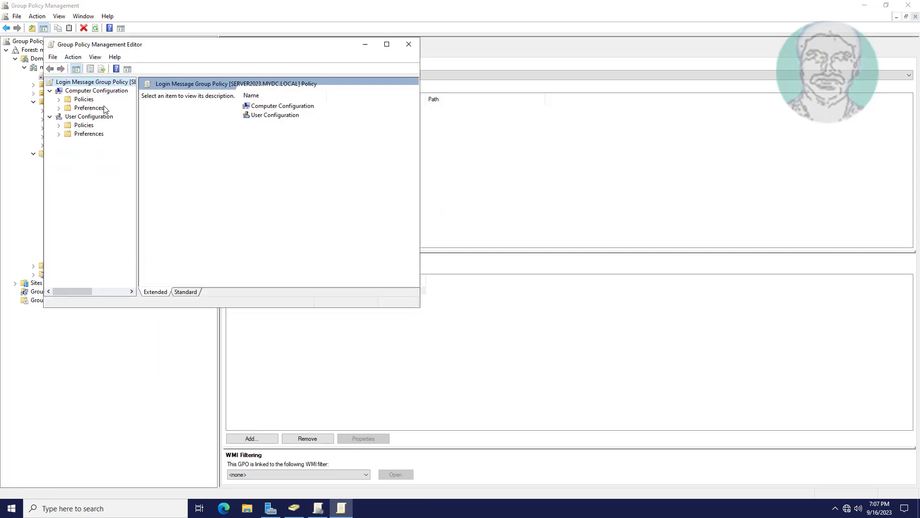
Browse to Security Options under Computer Configuration's Local Policies in Security Settings
click(83, 99)
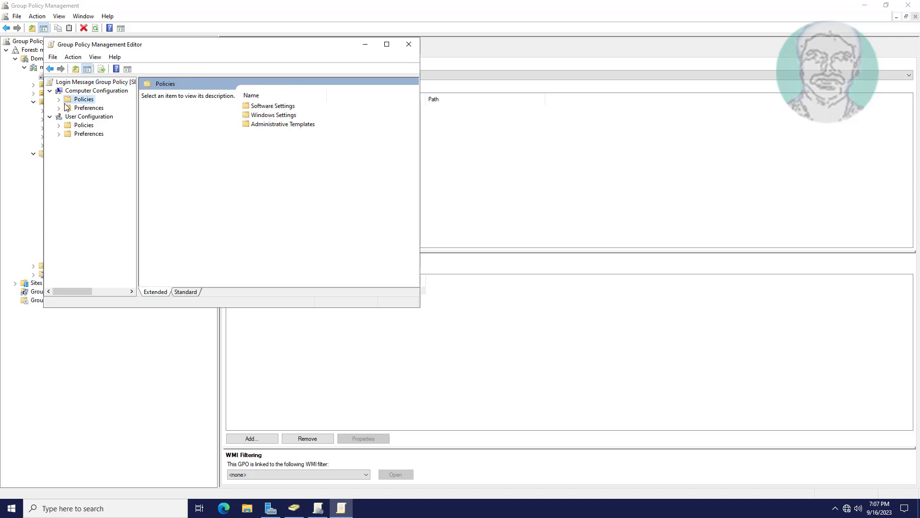
click(59, 98)
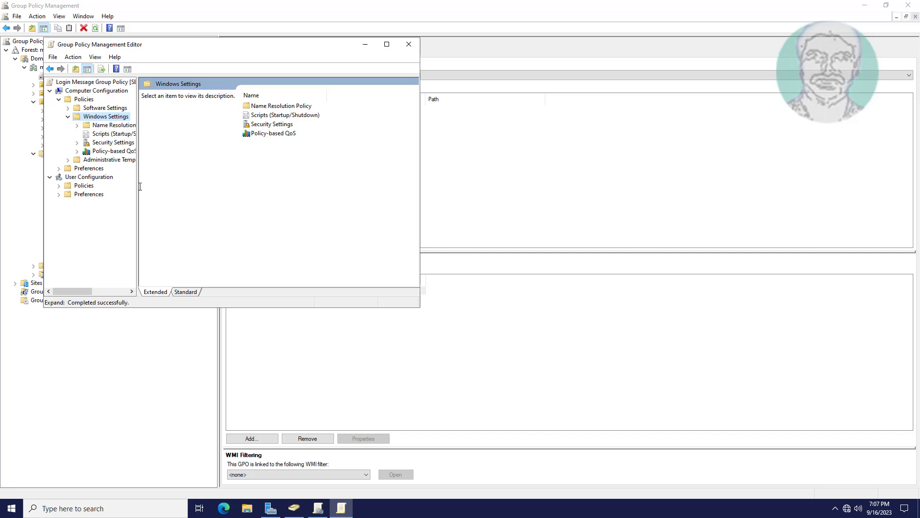
mouse_move(109, 160)
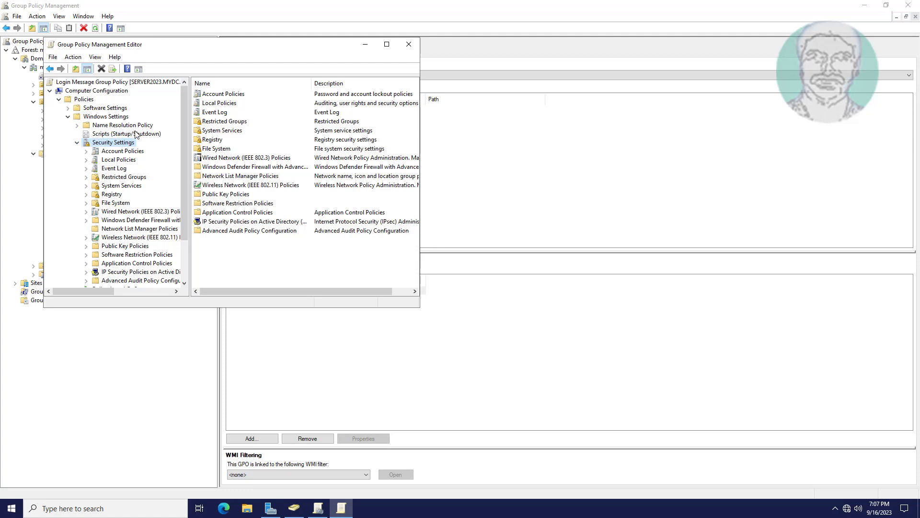
mouse_move(127, 161)
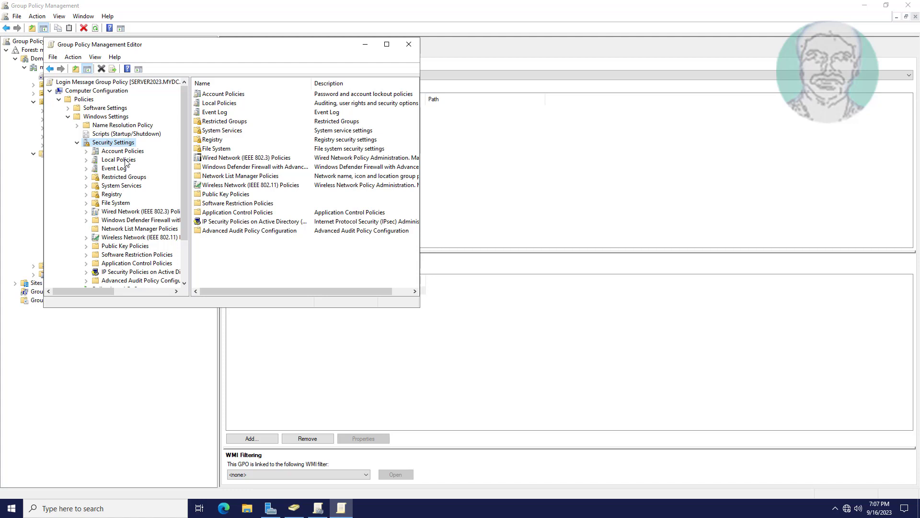
click(118, 159)
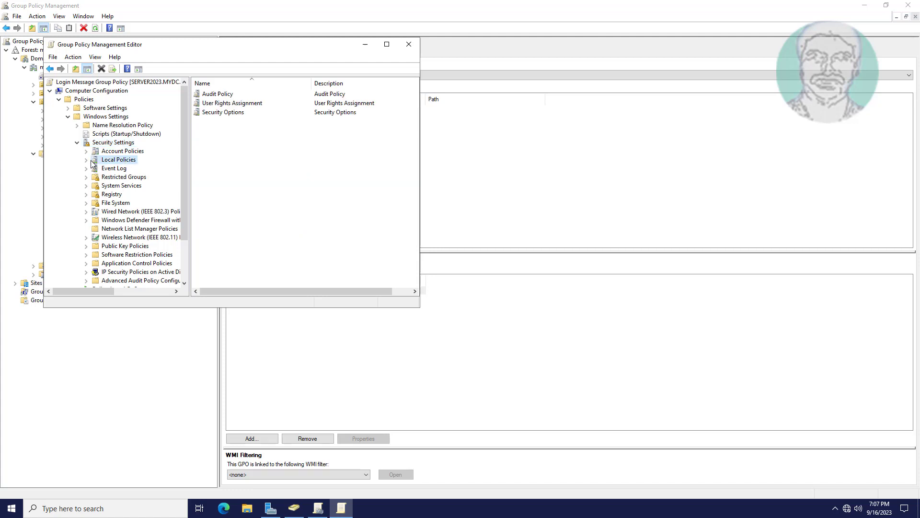
click(86, 160)
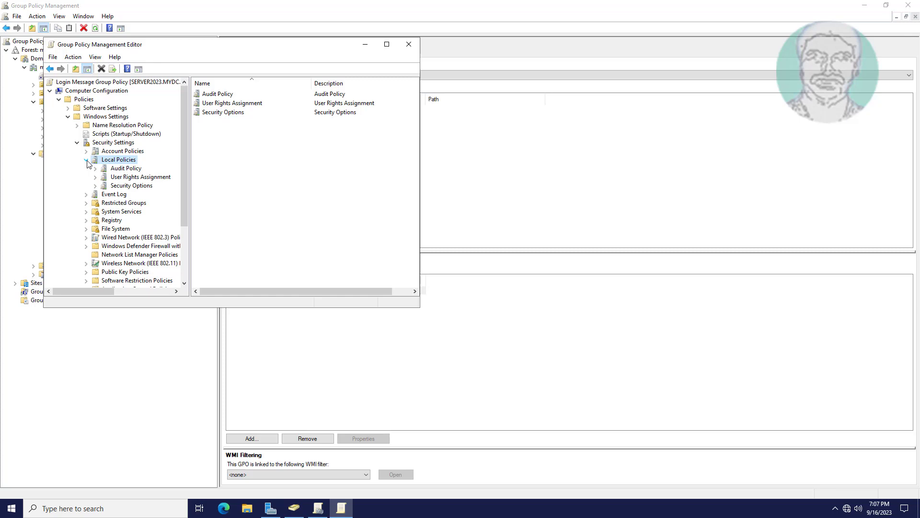
click(131, 185)
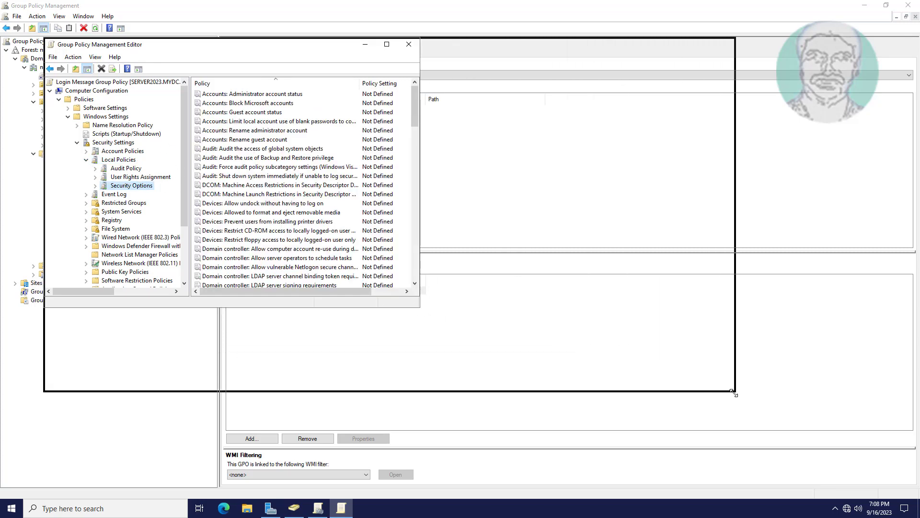
Define 'Interactive logon: Message title for users attempting to log on' as Login Message
click(386, 44)
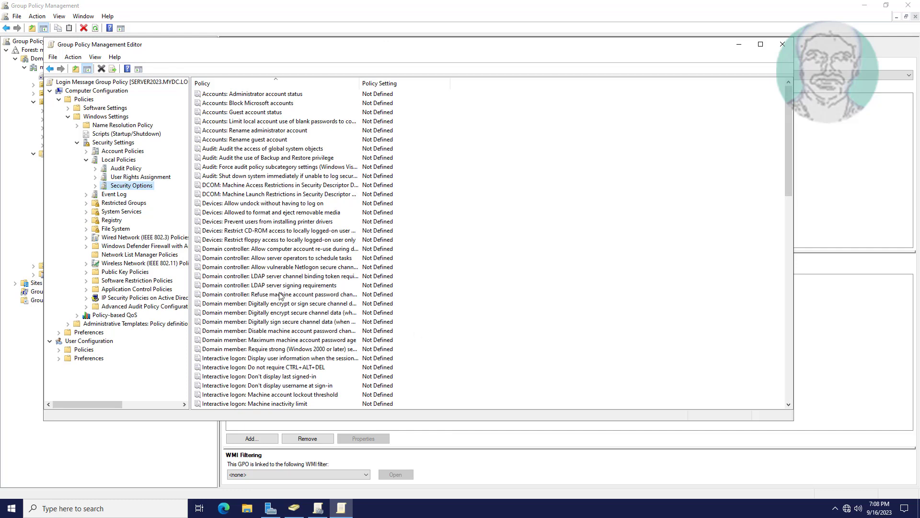
scroll(down, 3)
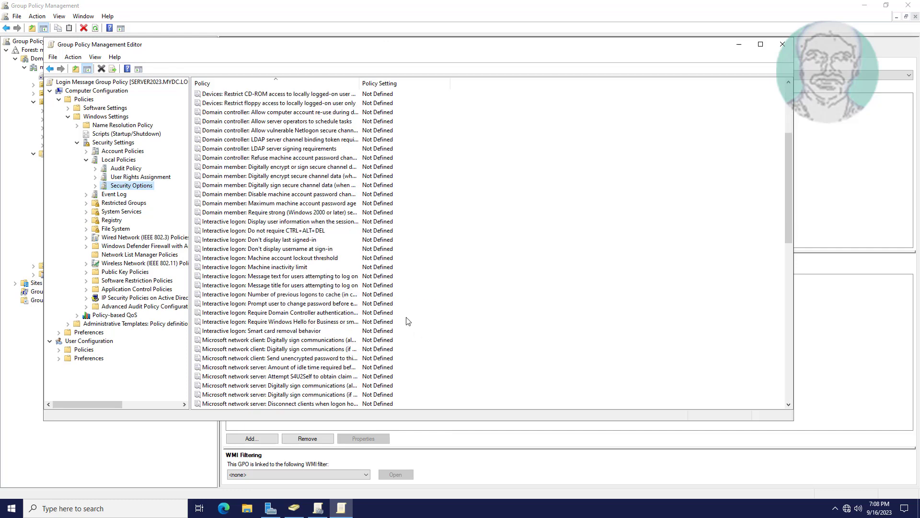
mouse_move(273, 280)
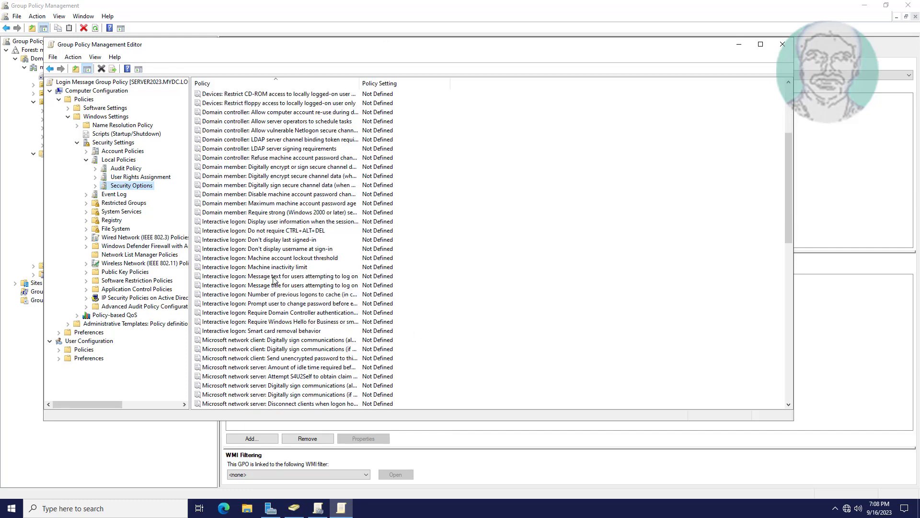
click(281, 285)
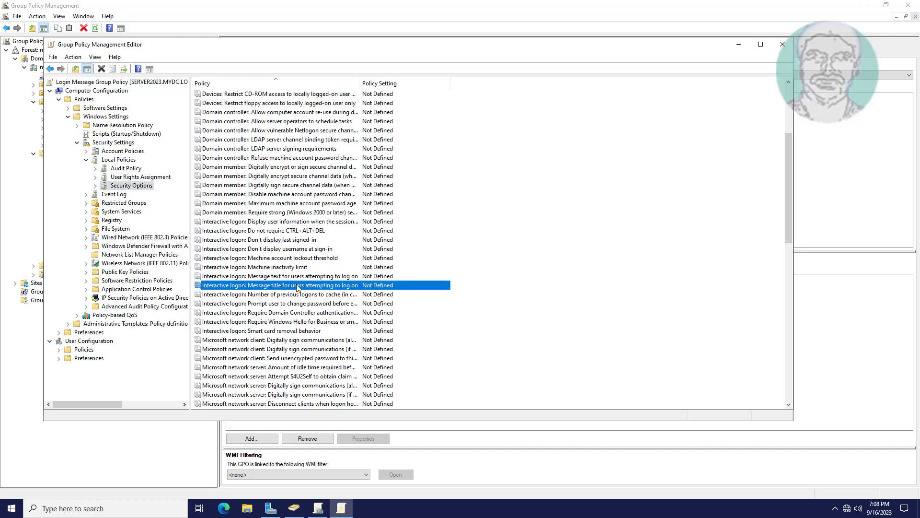
double_click(281, 284)
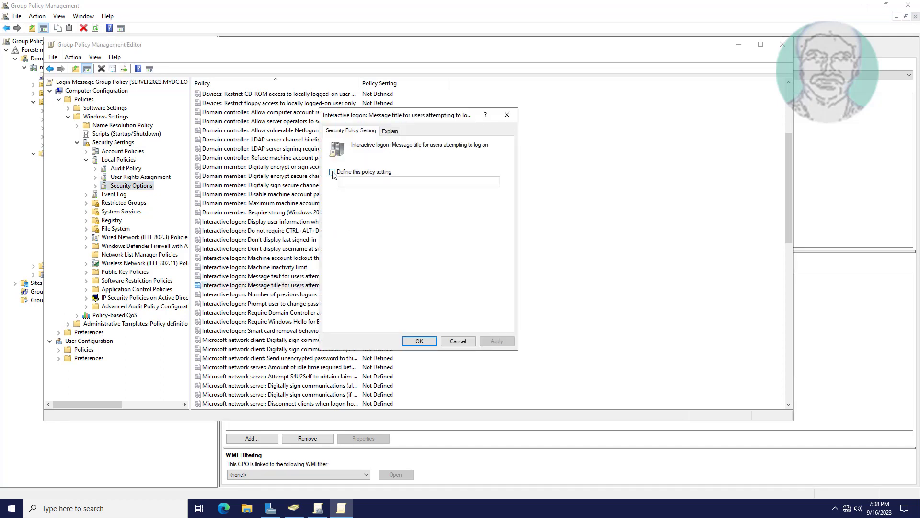
click(332, 171)
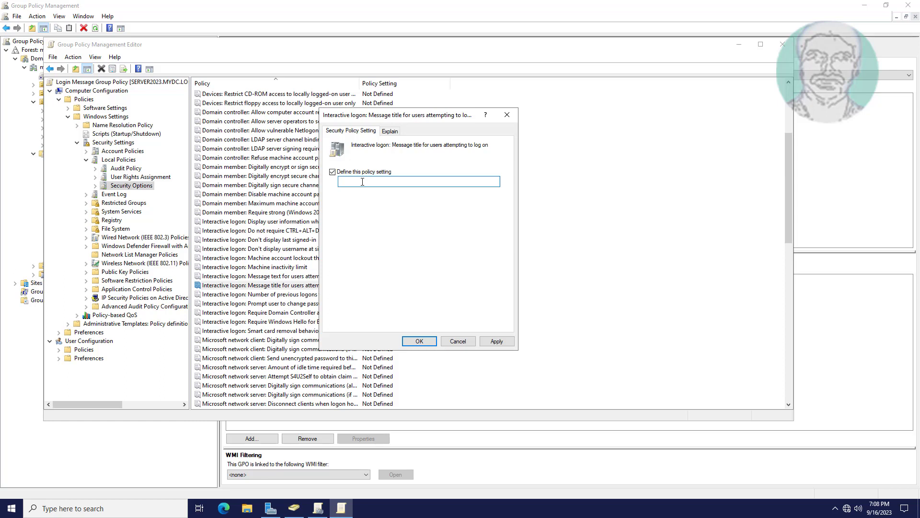
text(Login Message)
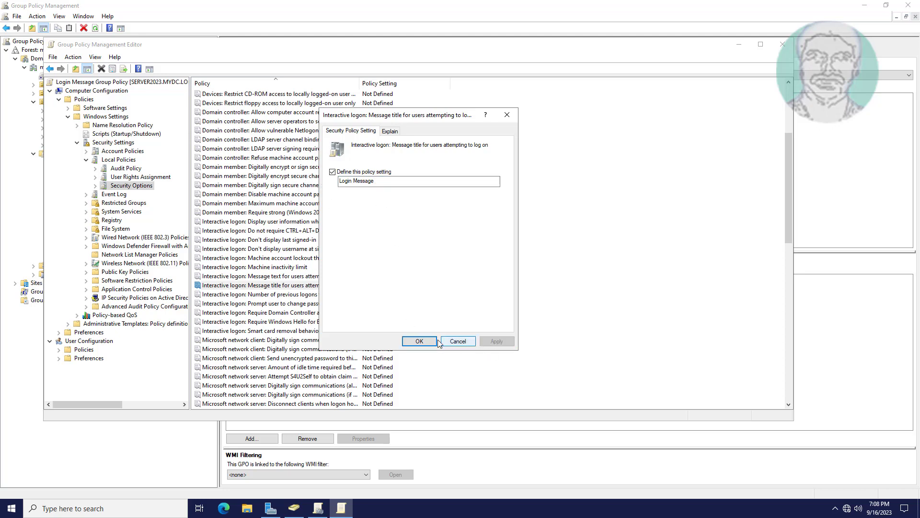
click(419, 342)
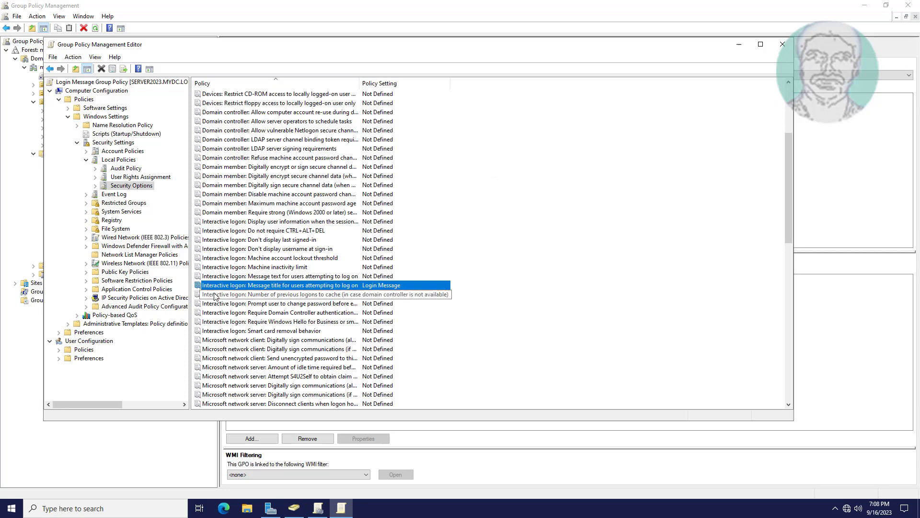
click(280, 276)
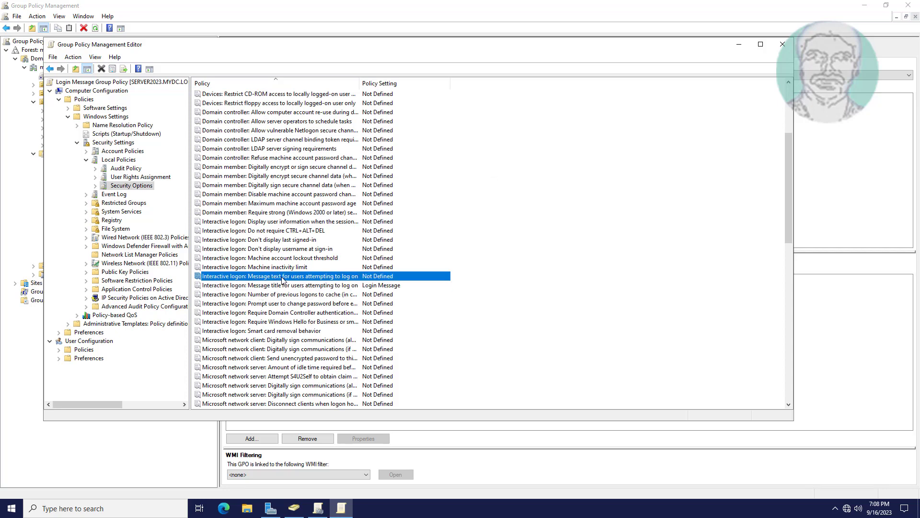
Define the logon message text as 'Welcome to Our BPO pvt Limited' and close the editor
double_click(281, 276)
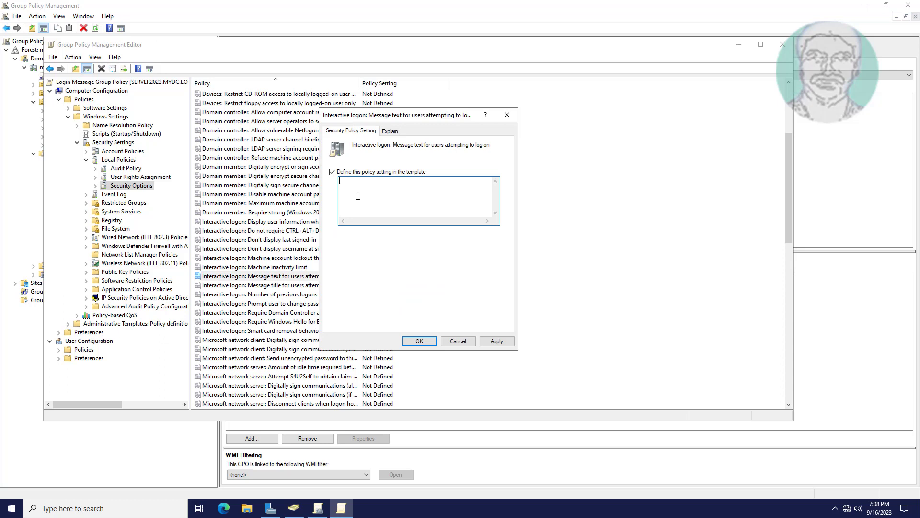
text(Welcome)
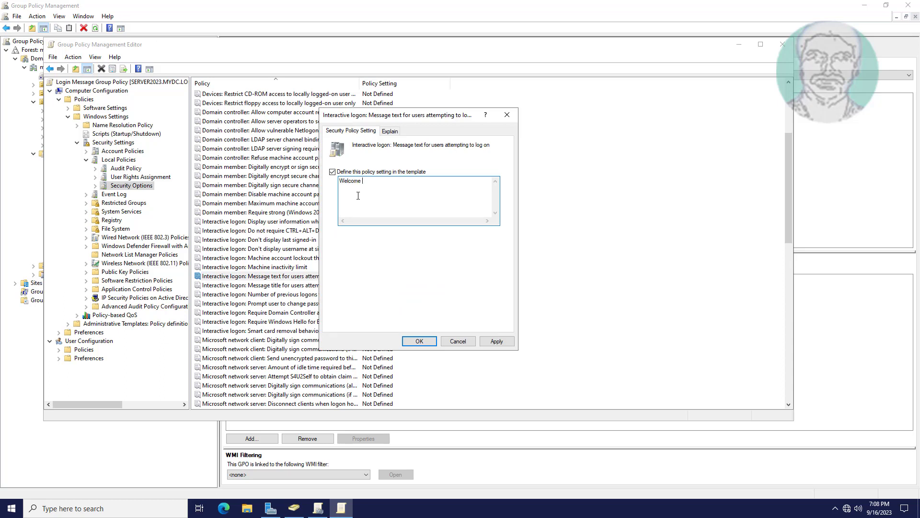
text(to)
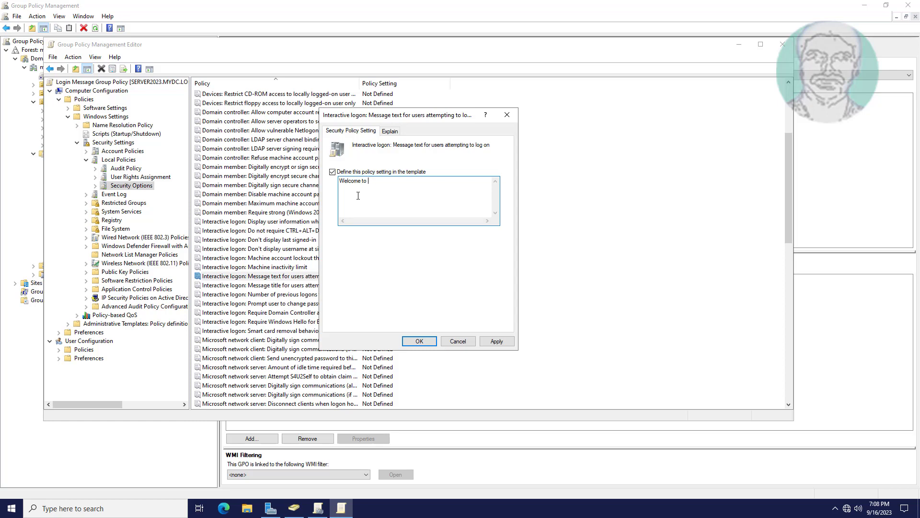
text(Our)
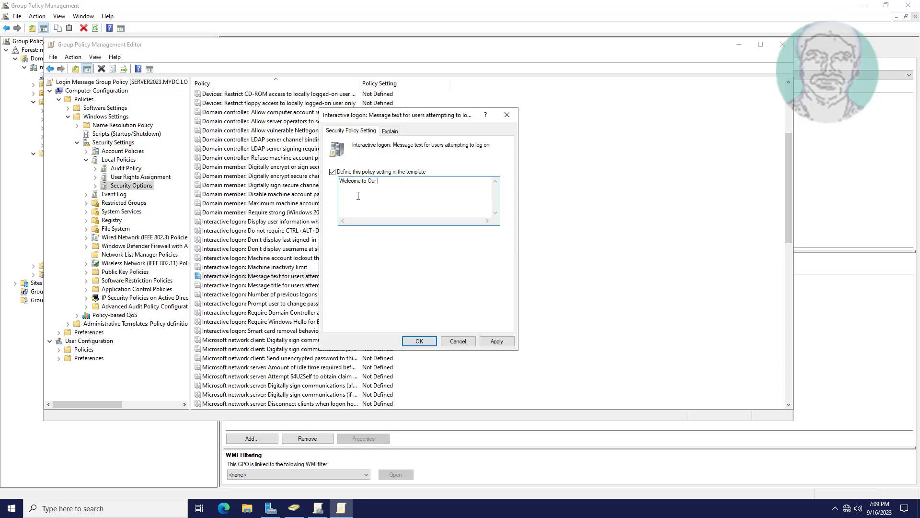
text(BPO)
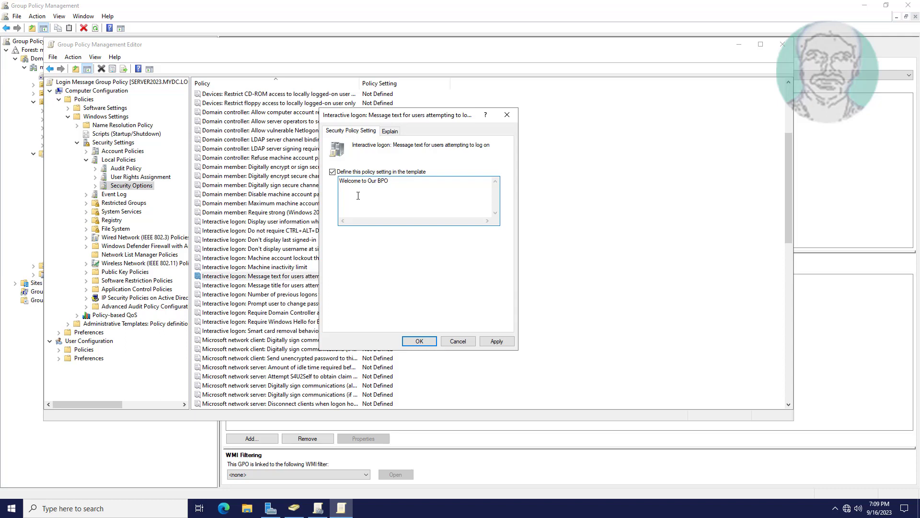
text(pvt)
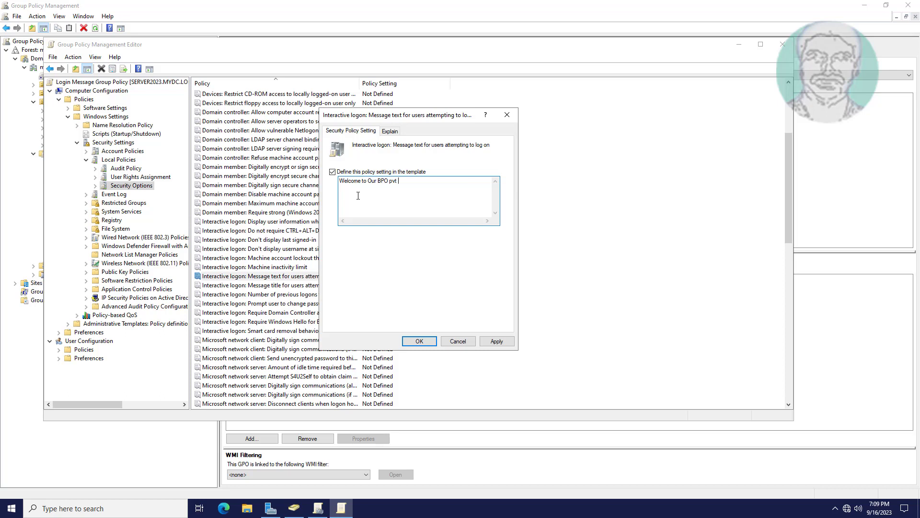
text(Limited)
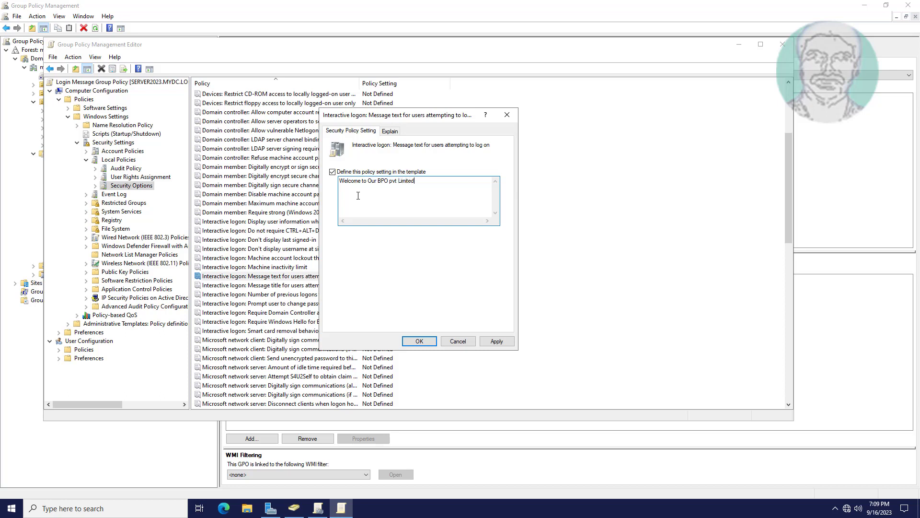
mouse_move(458, 341)
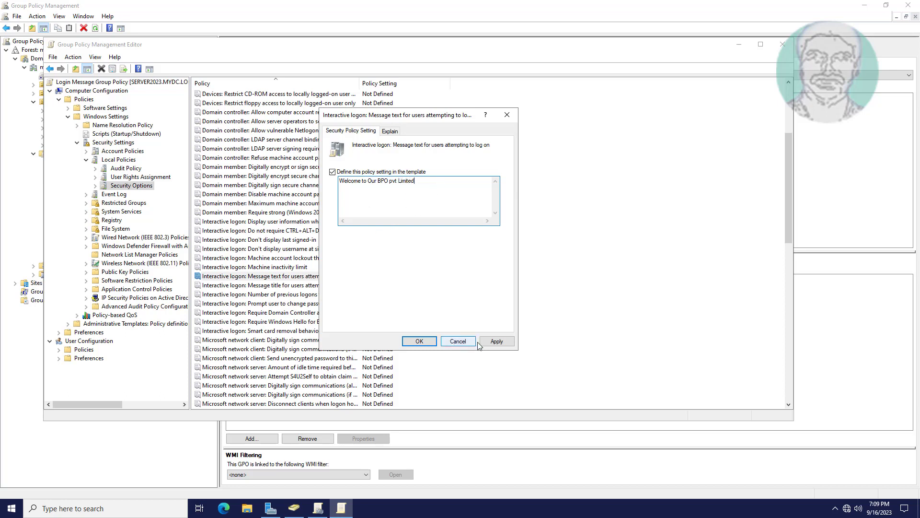
click(419, 342)
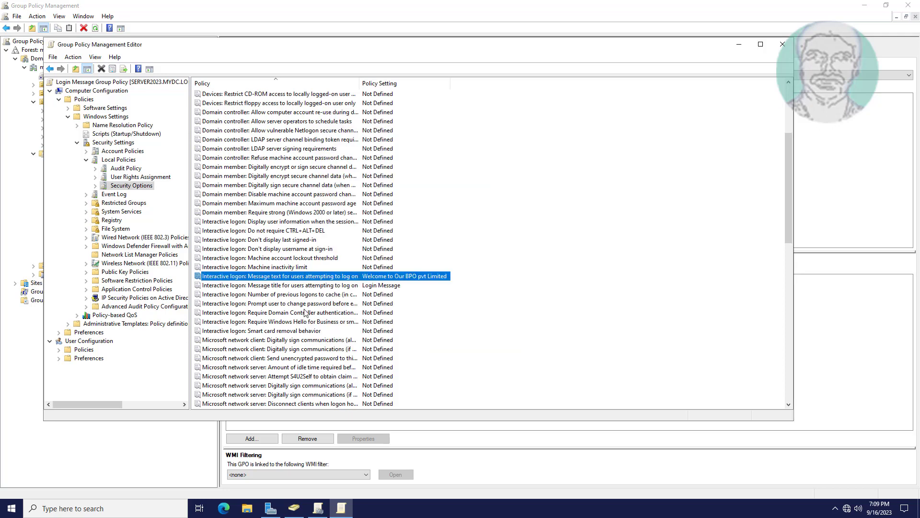
mouse_move(770, 81)
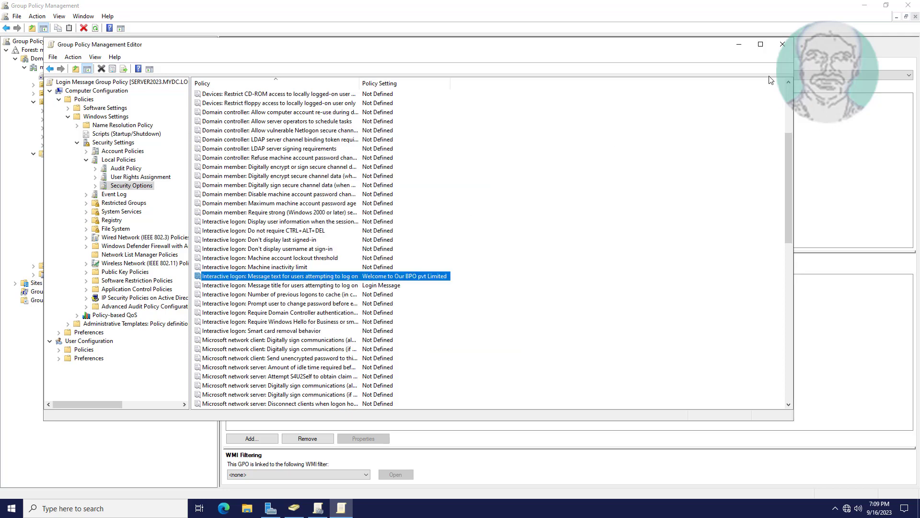
click(782, 44)
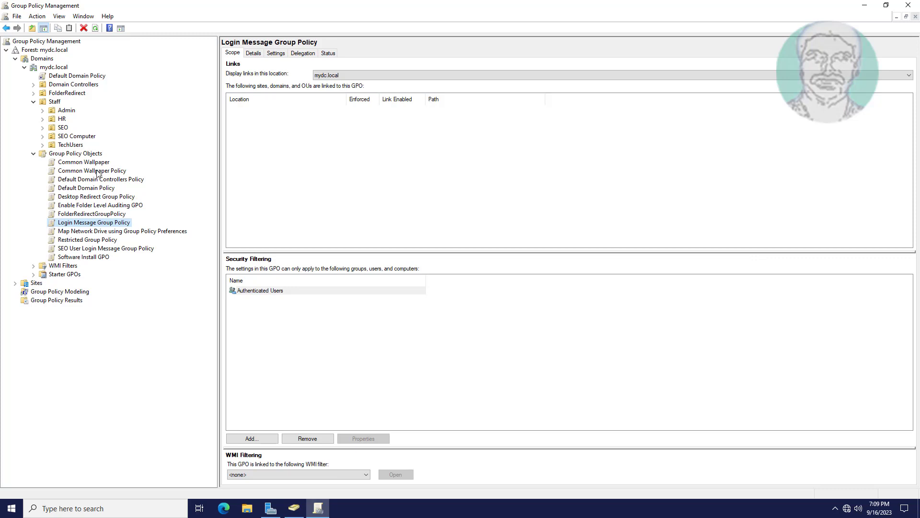
mouse_move(79, 137)
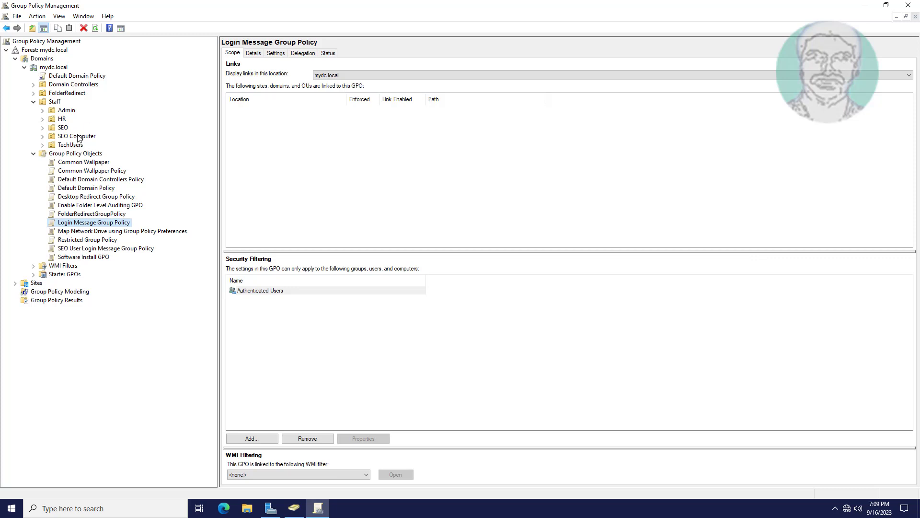
Link Login Message Group Policy to the SEO Computer OU and close Group Policy Management
click(77, 136)
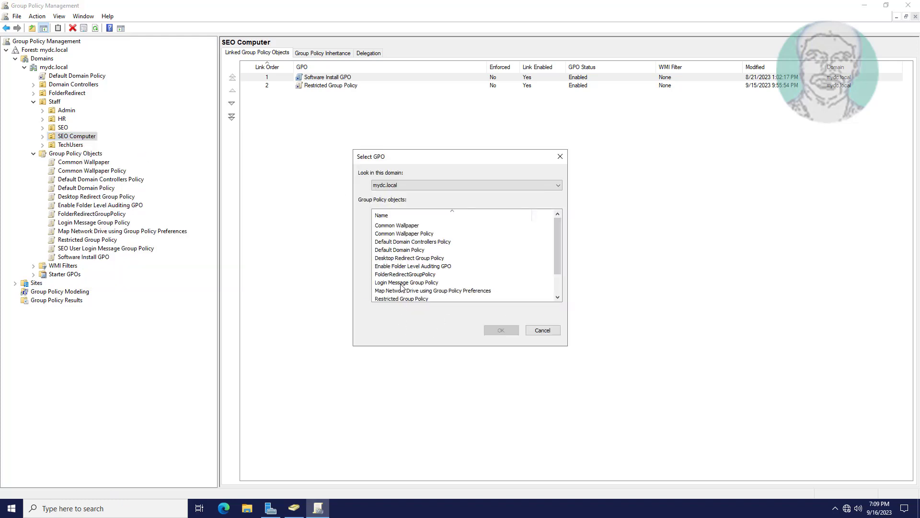
click(407, 282)
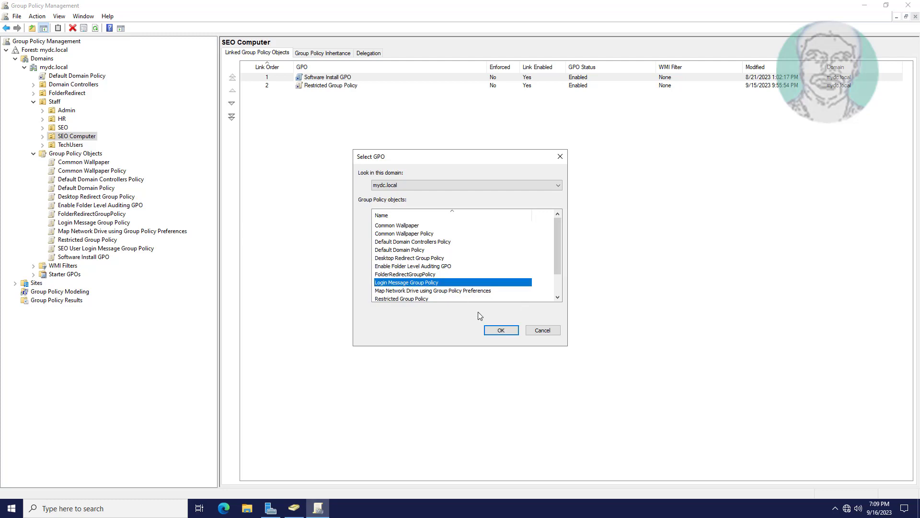
click(500, 329)
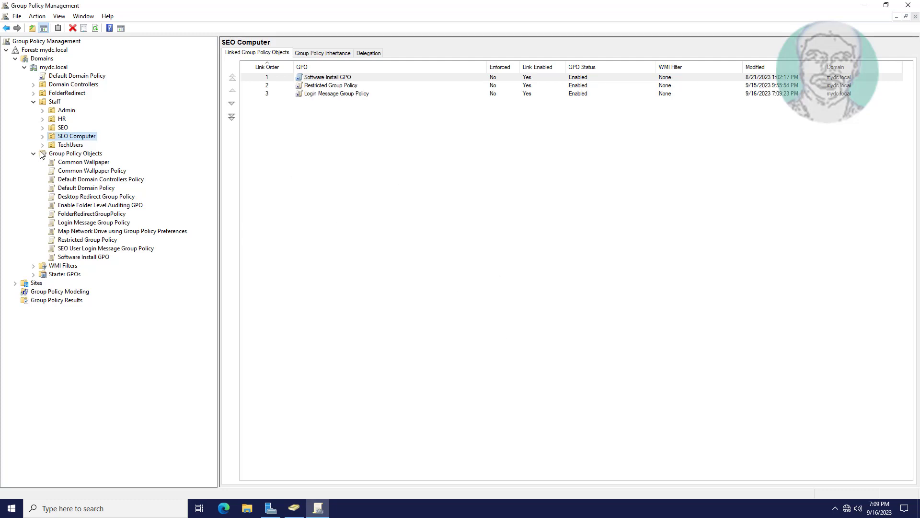
click(43, 135)
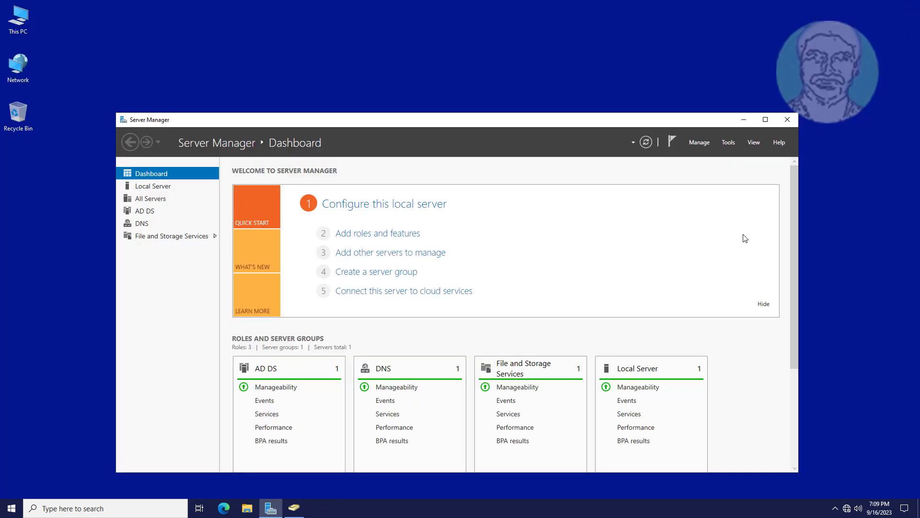
Recheck the SEO and SEO Computer units in Active Directory, minimize it, and search for cmd
click(786, 119)
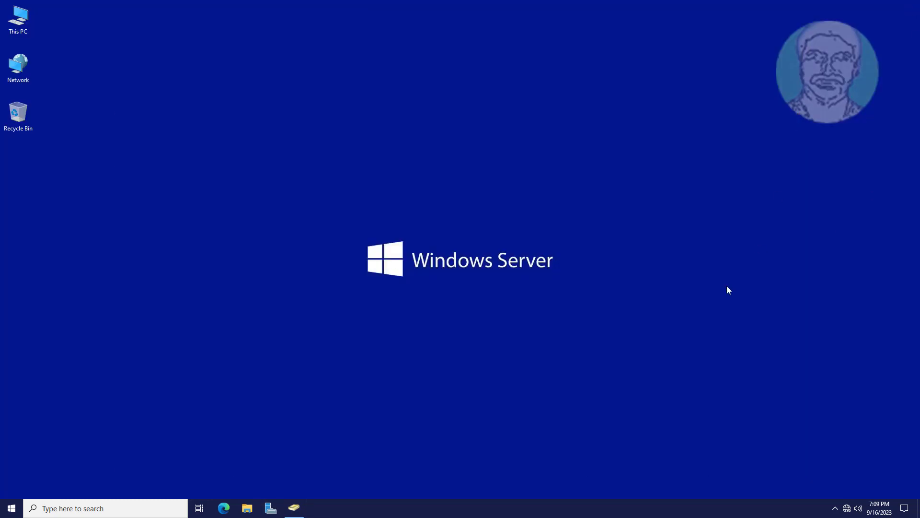
click(294, 512)
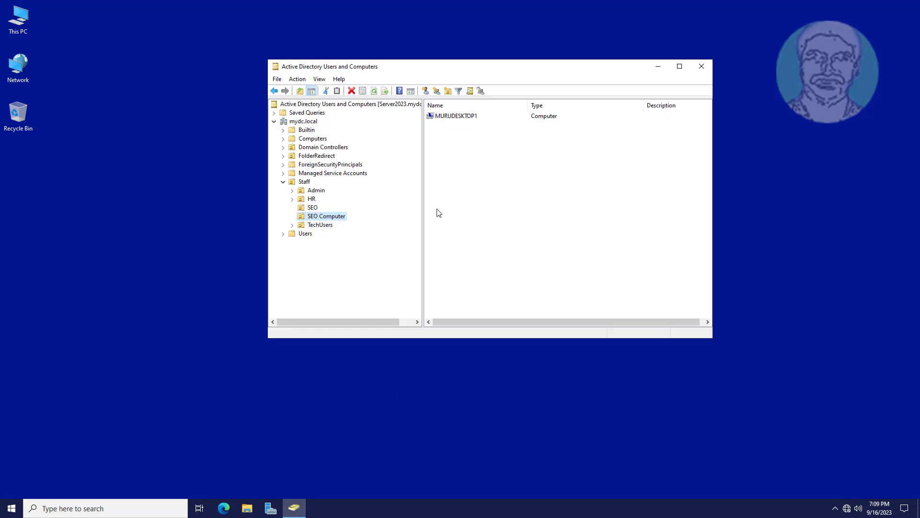
click(313, 207)
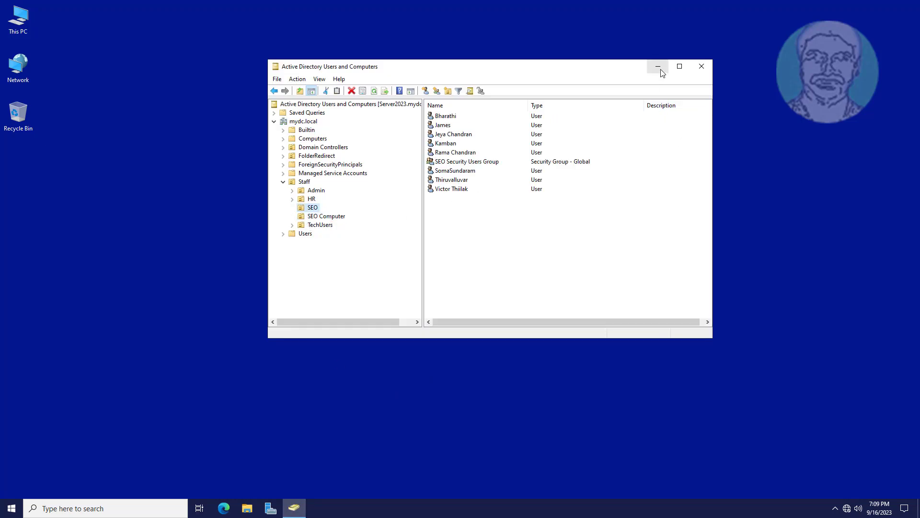
click(658, 66)
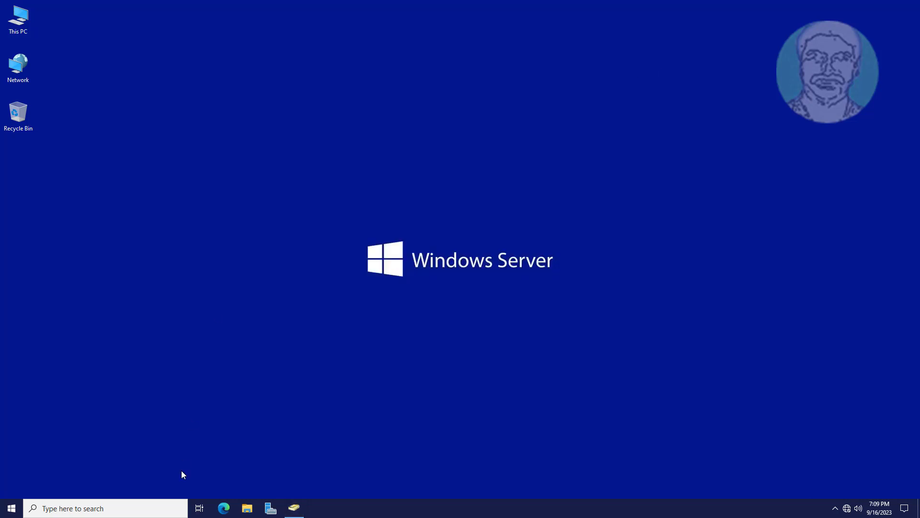
text(cmd)
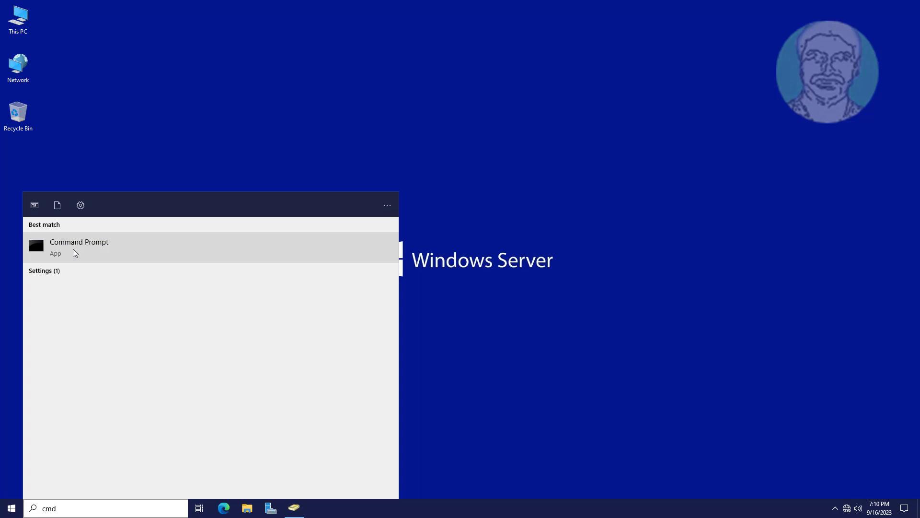
Run gpupdate /force in an administrator Command Prompt, then switch to the client computer
click(79, 246)
text(gpupdate /force)
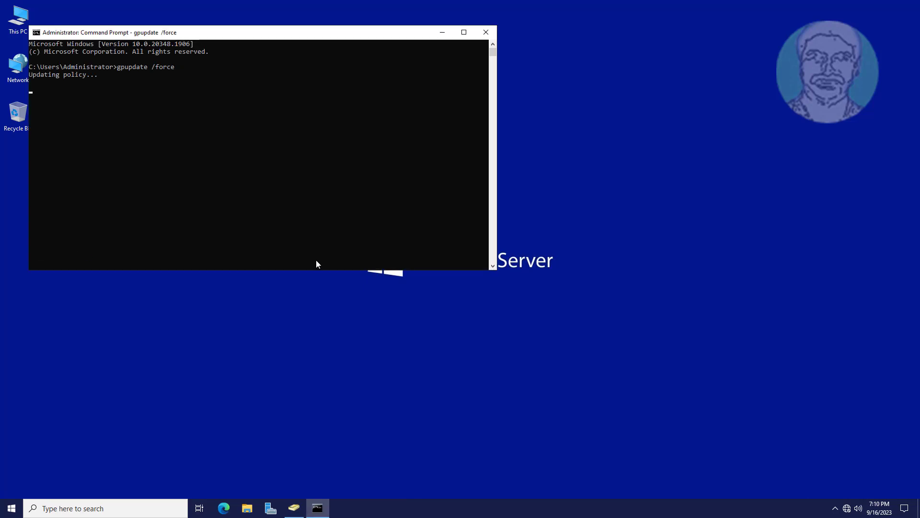
mouse_move(475, 240)
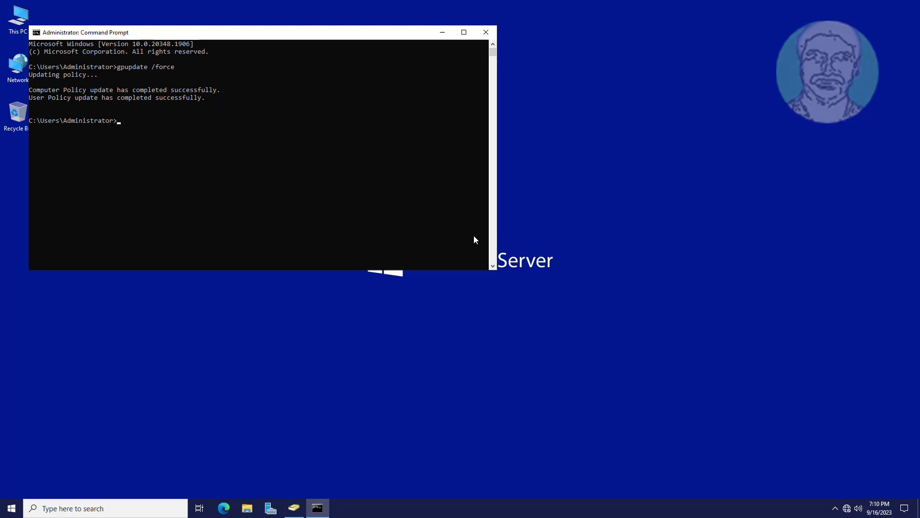
click(485, 32)
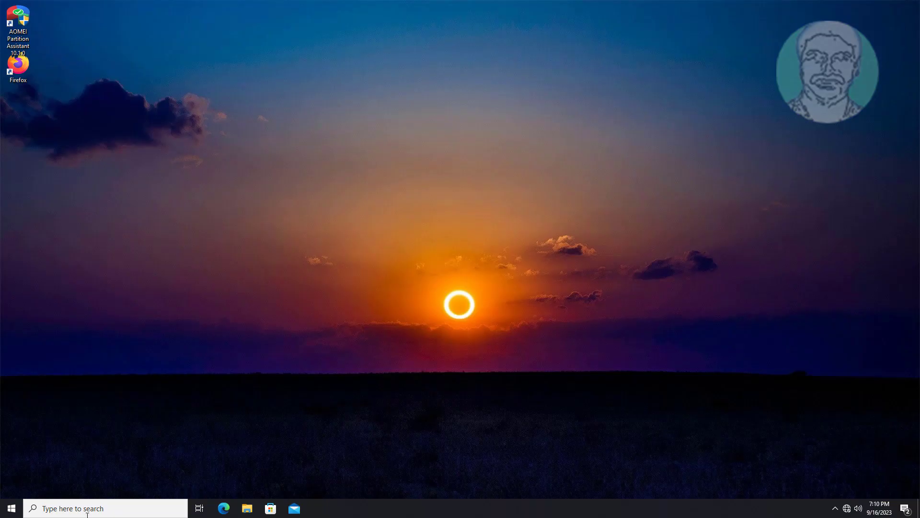
Run gpupdate /force in an administrator Command Prompt so both policy updates complete, then close it
text(cnd)
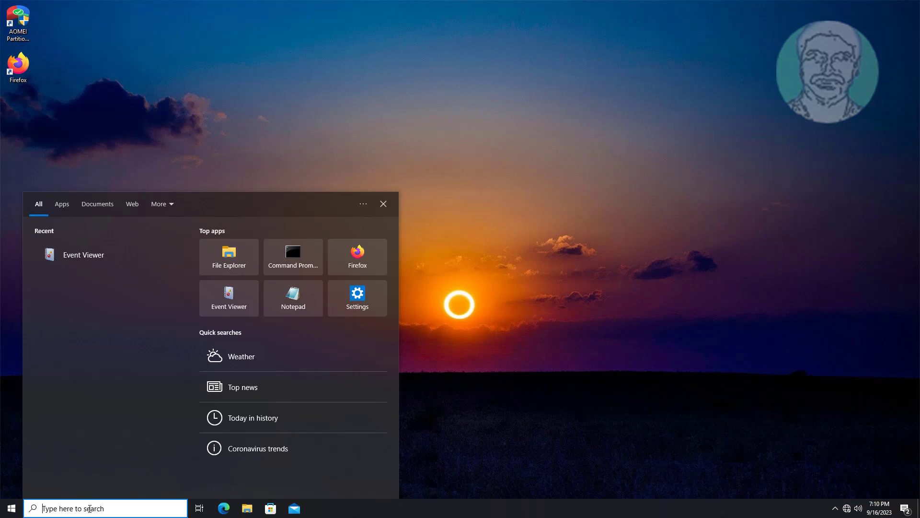
text(cmd)
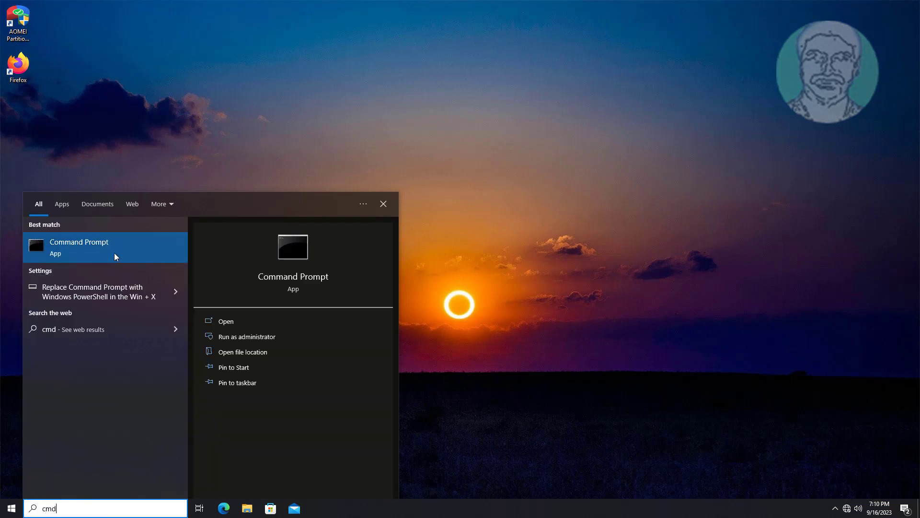
mouse_move(154, 264)
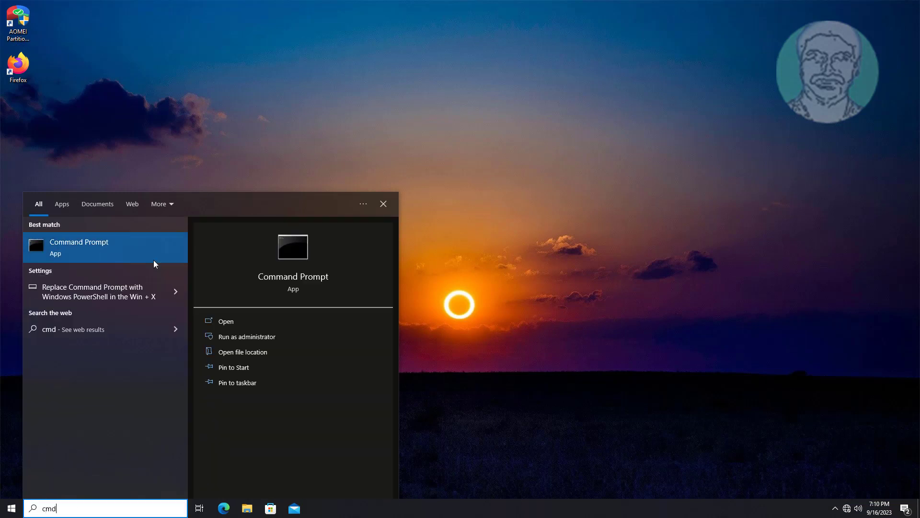
click(247, 337)
text(gp)
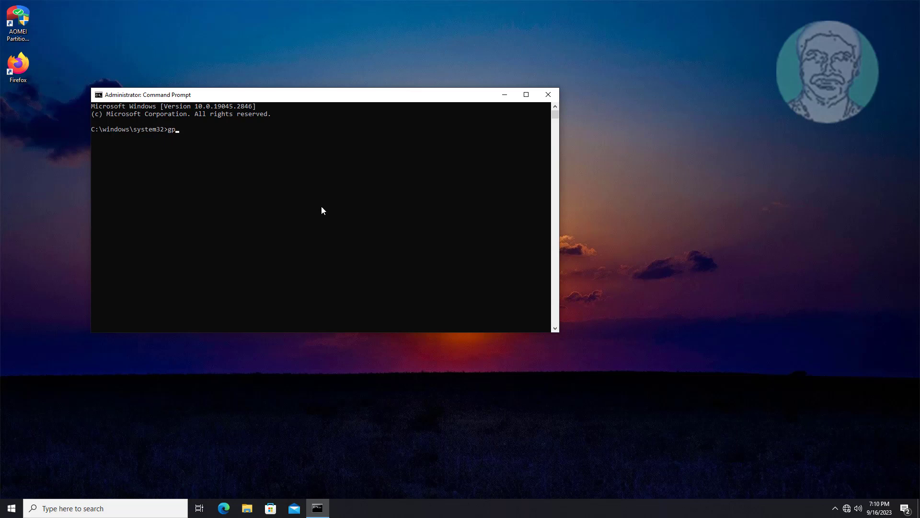
text(update /force)
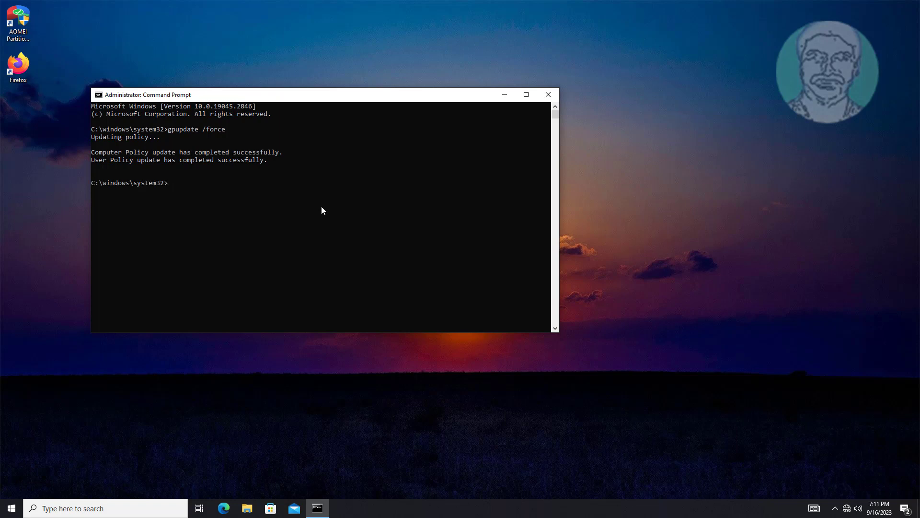
click(547, 95)
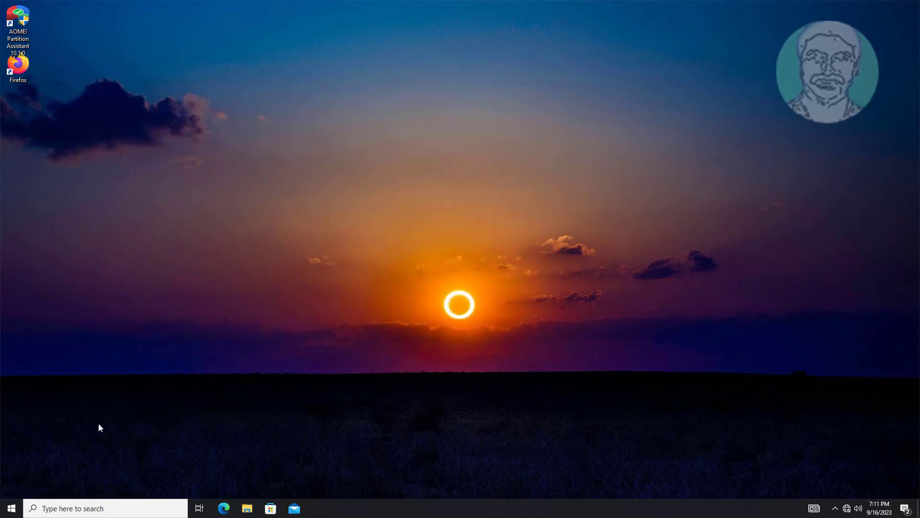
Restart the client from Start > Power and acknowledge the 'Welcome to Our BPO pvt Limited' logon notice
click(11, 508)
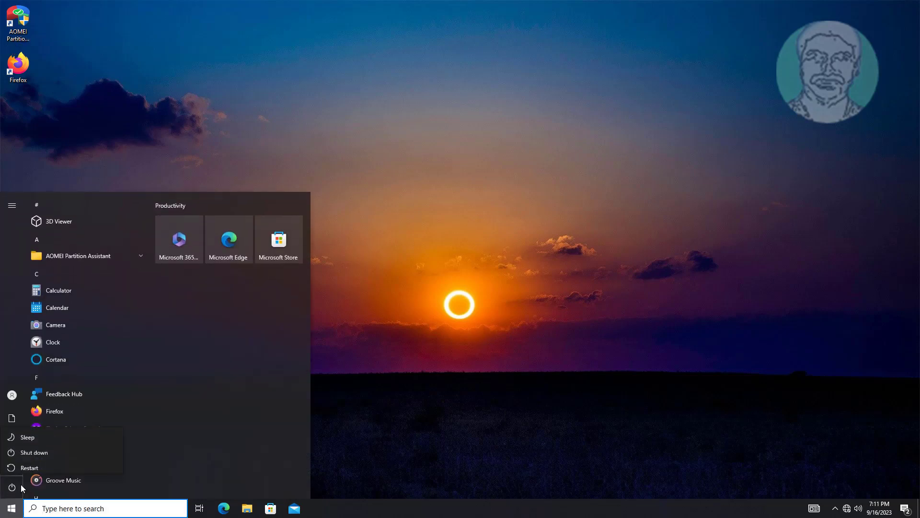
click(29, 467)
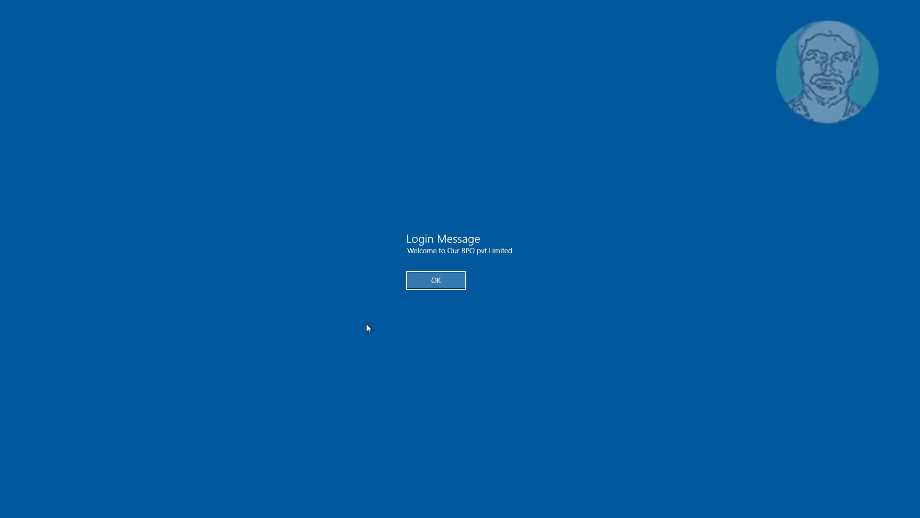
mouse_move(418, 248)
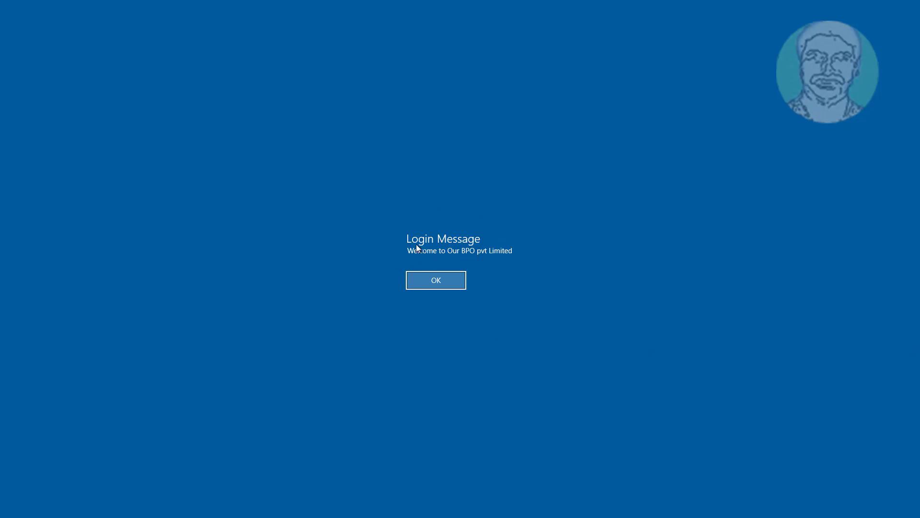
mouse_move(453, 311)
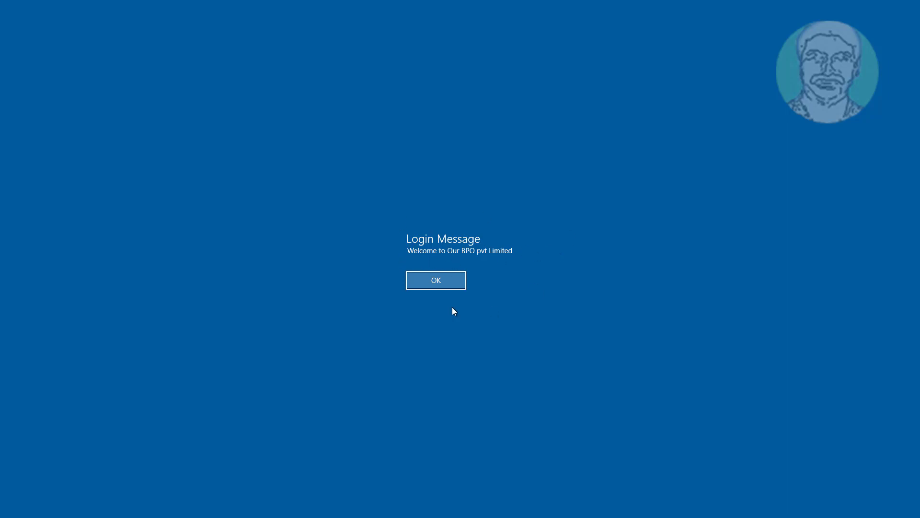
mouse_move(508, 239)
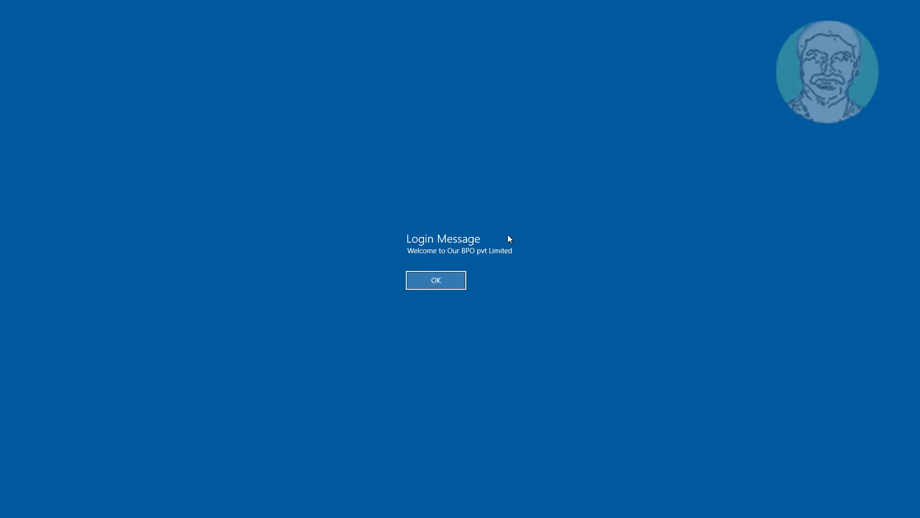
mouse_move(506, 253)
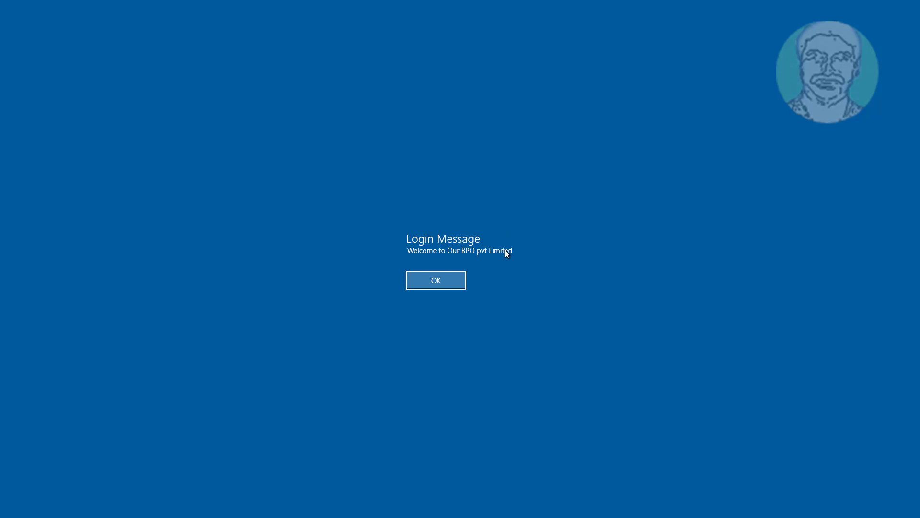
mouse_move(503, 264)
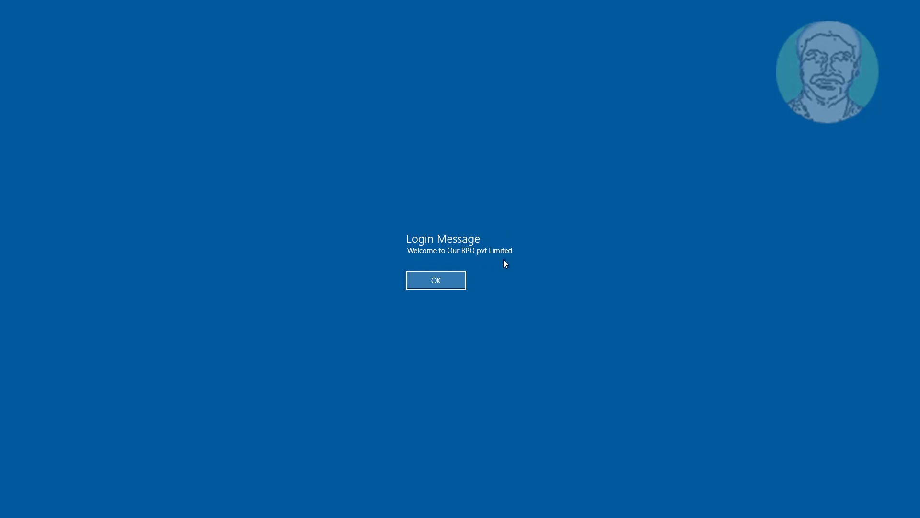
click(436, 280)
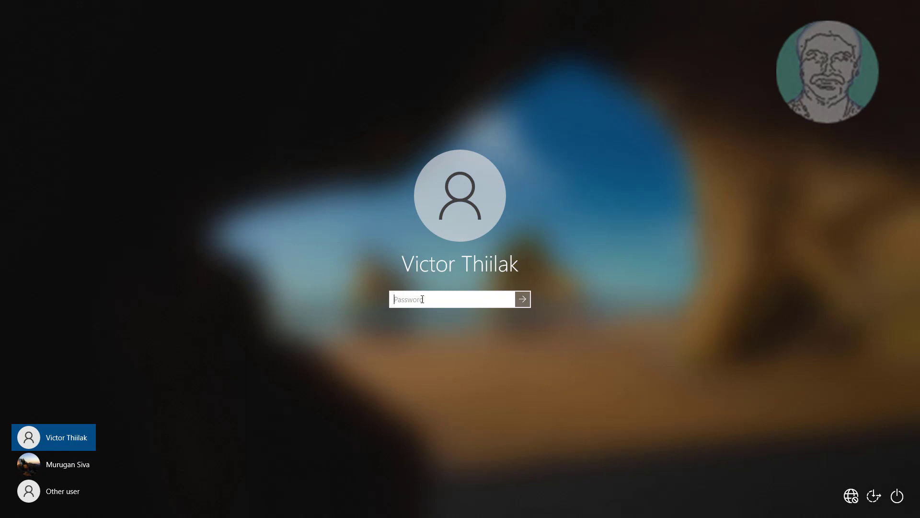
Enter the user's password in the Password box on the sign-in screen
text(password)
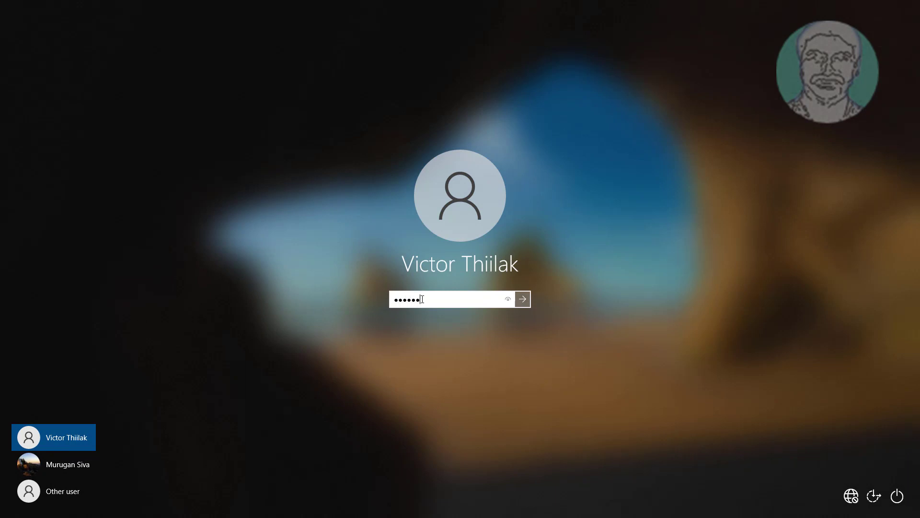